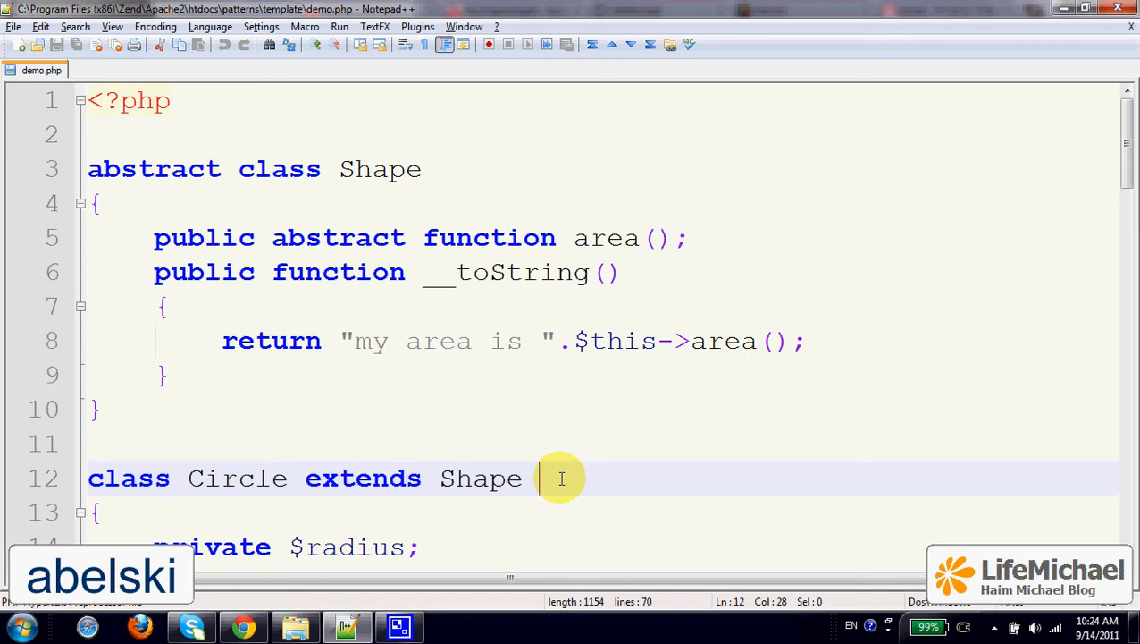
{"action": "mouse_move", "coordinate": [901, 338]}
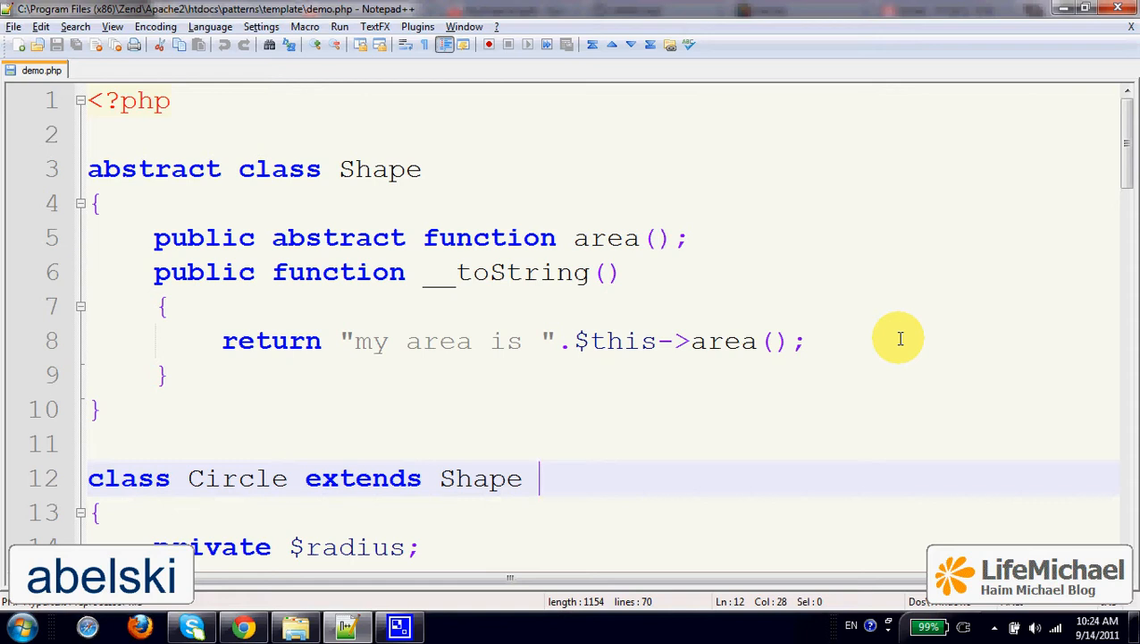
{"action": "mouse_move", "coordinate": [588, 301]}
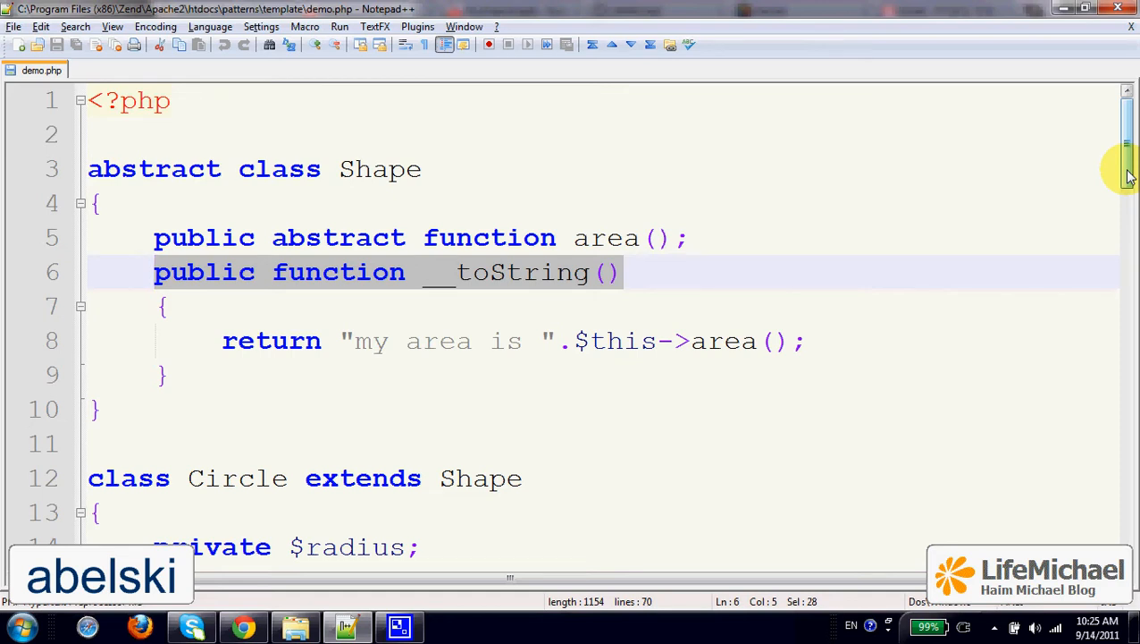
{"action": "mouse_move", "coordinate": [969, 208]}
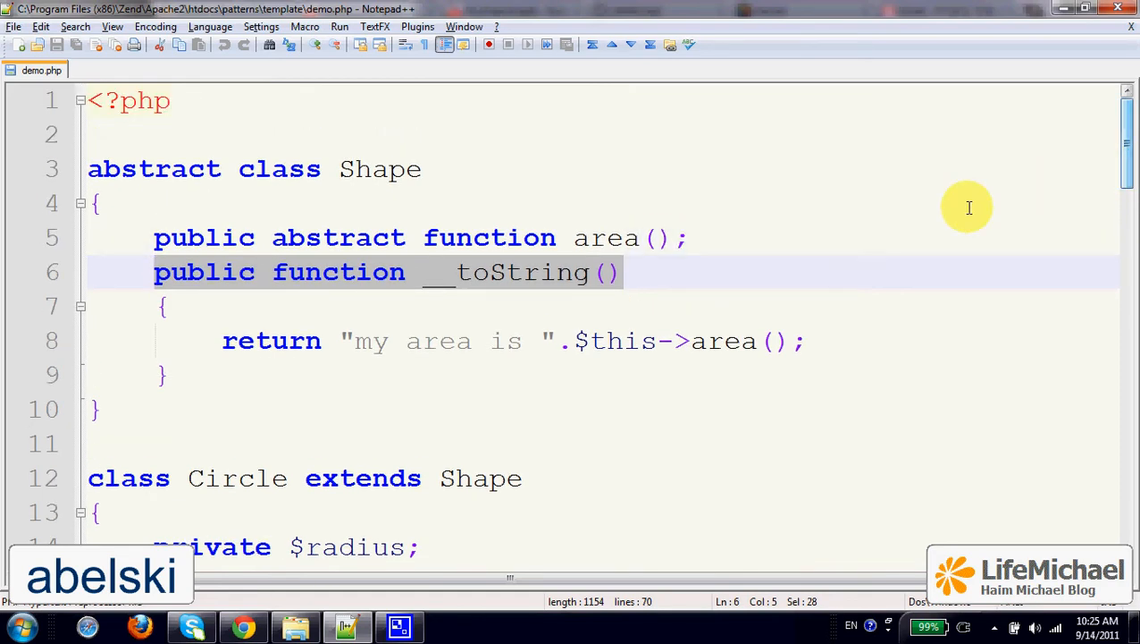
Add 'public function __getMessege()' with an empty body below __toString in Shape.
{"action": "left_click", "coordinate": [623, 271]}
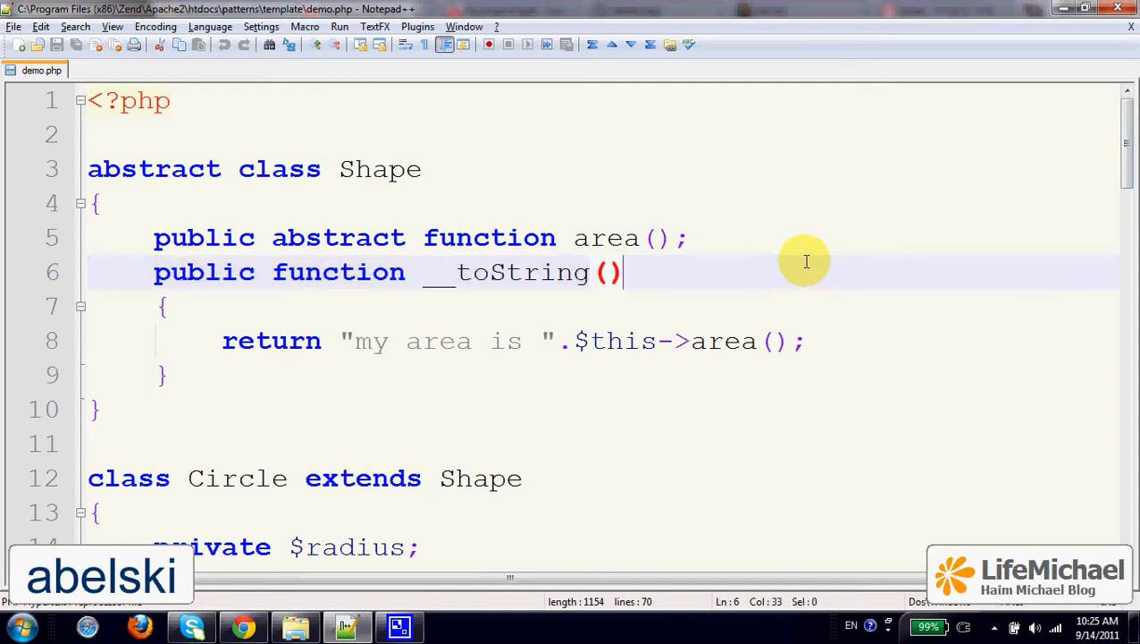
{"action": "left_click", "coordinate": [607, 272]}
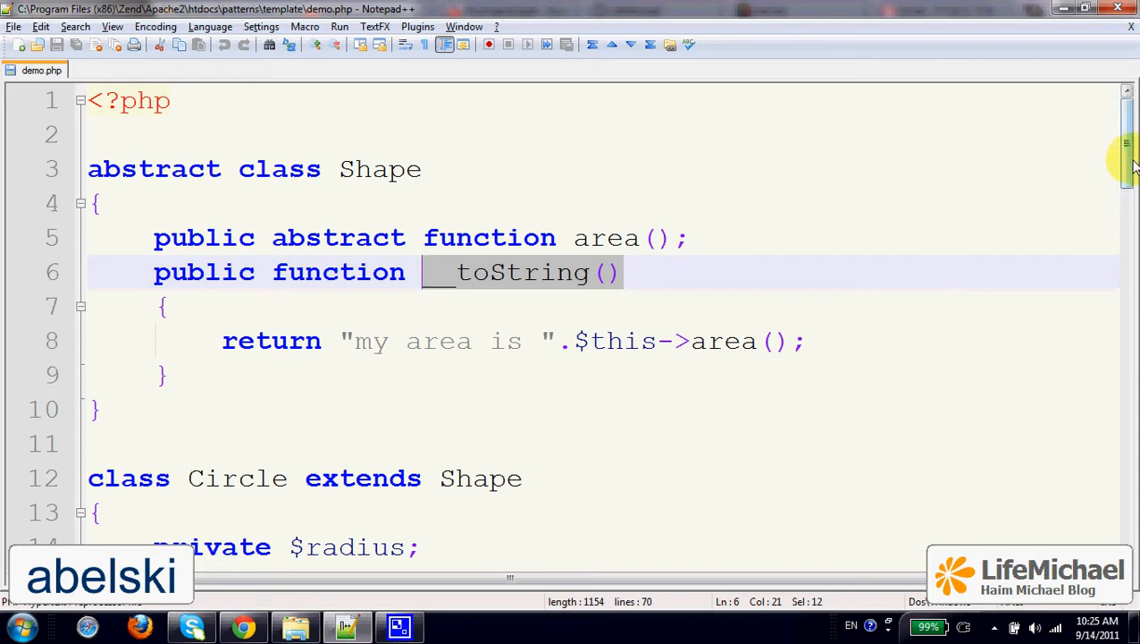
{"action": "scroll", "scroll_direction": "down", "scroll_amount": 3}
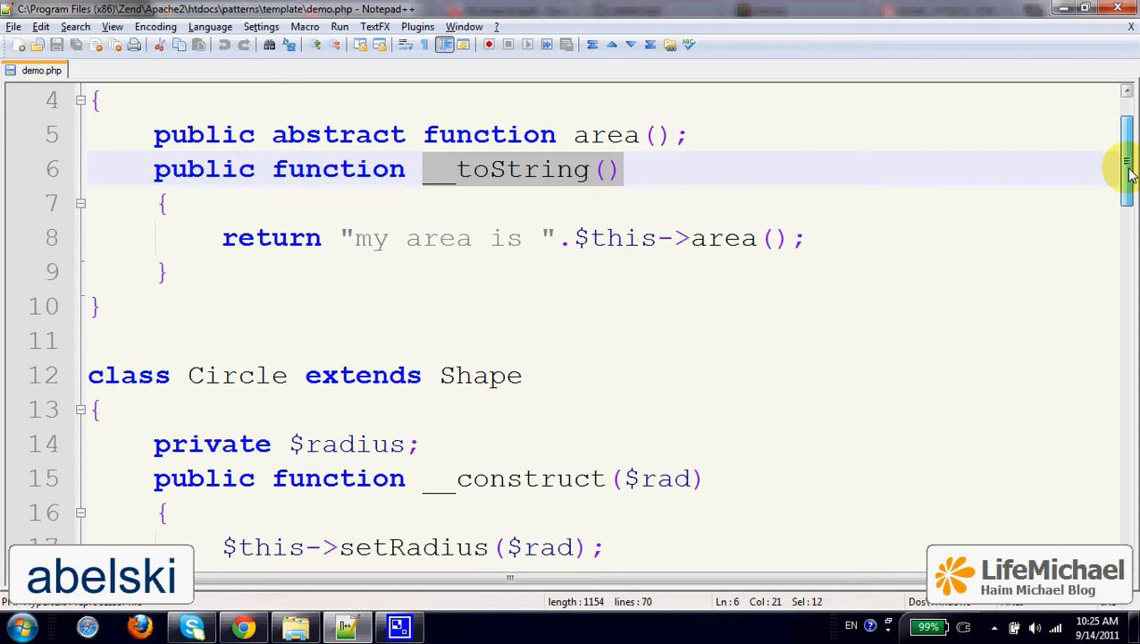
{"action": "scroll", "scroll_direction": "up", "scroll_amount": 3}
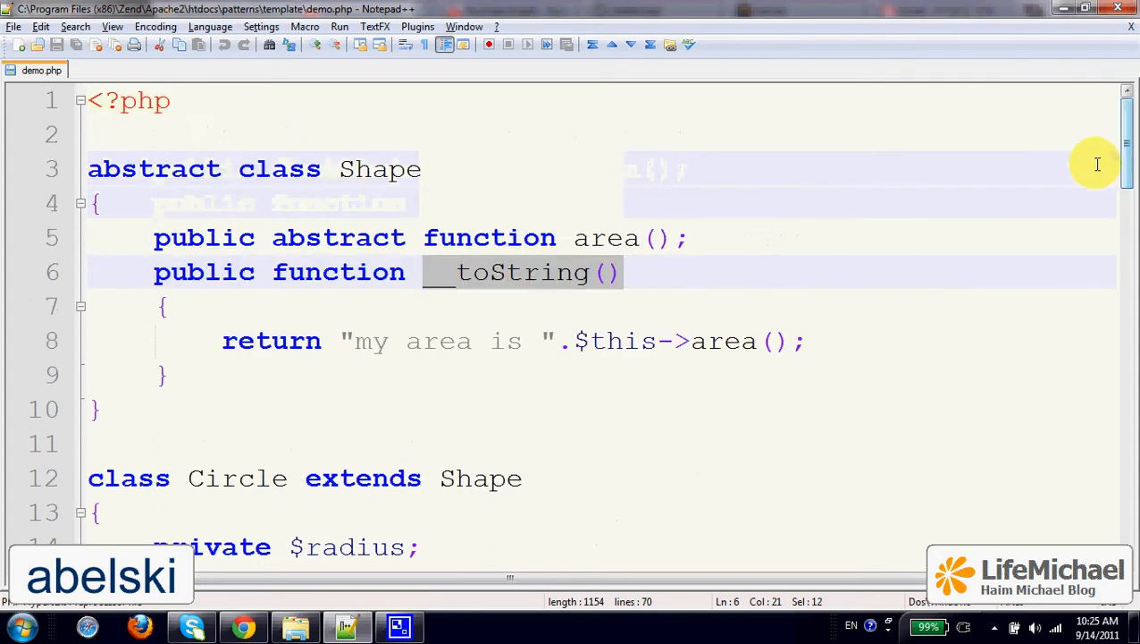
{"action": "mouse_move", "coordinate": [1026, 201]}
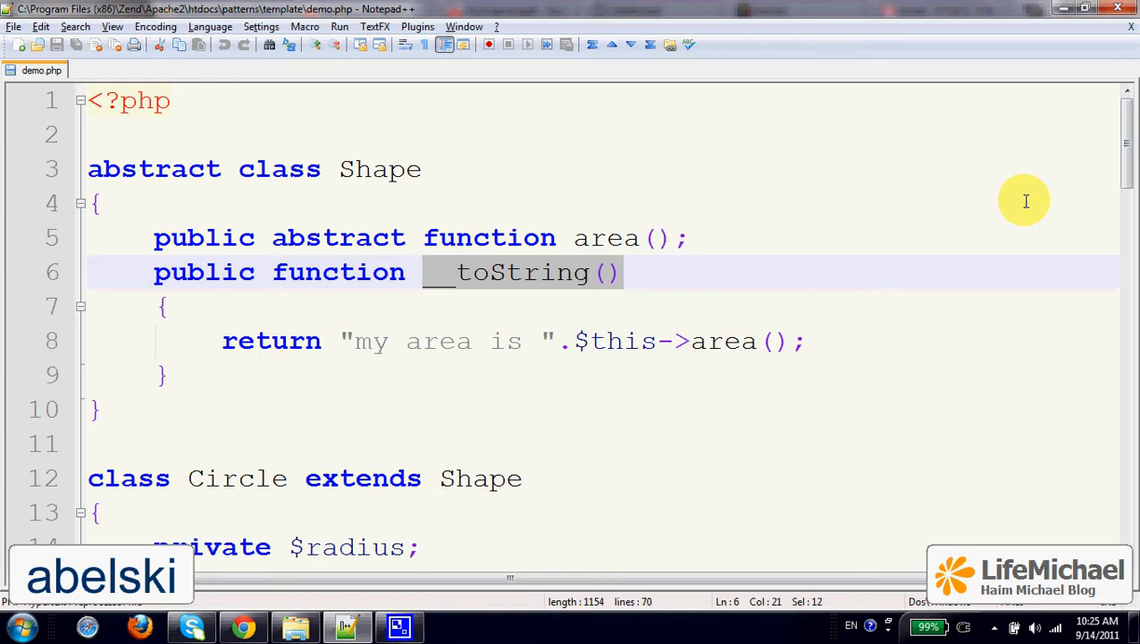
{"action": "mouse_move", "coordinate": [667, 347]}
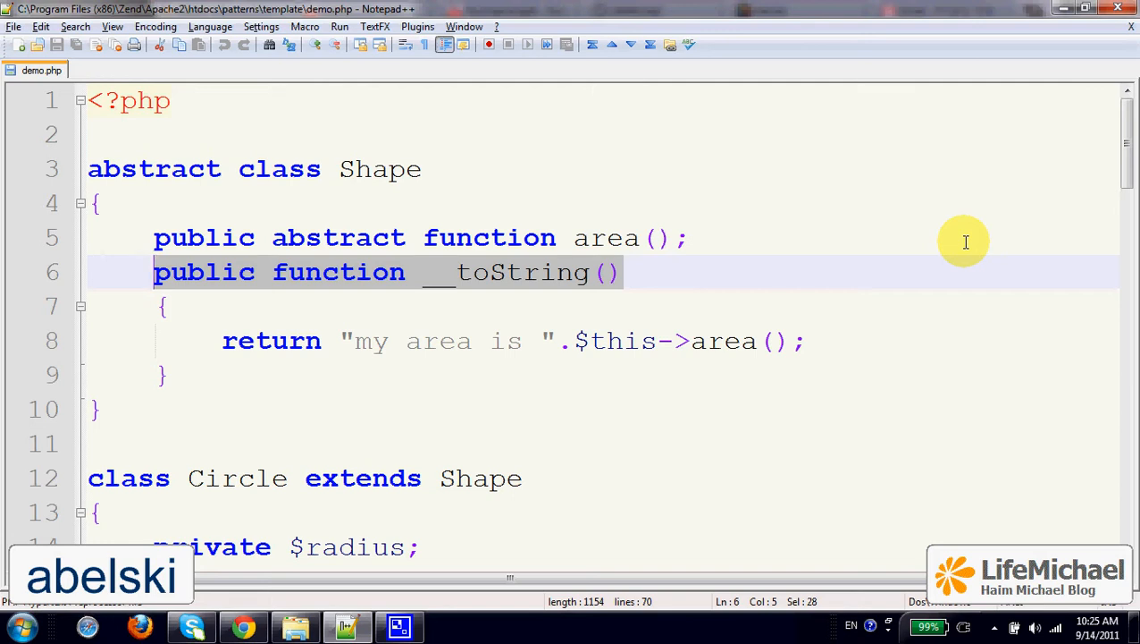
{"action": "mouse_move", "coordinate": [711, 372]}
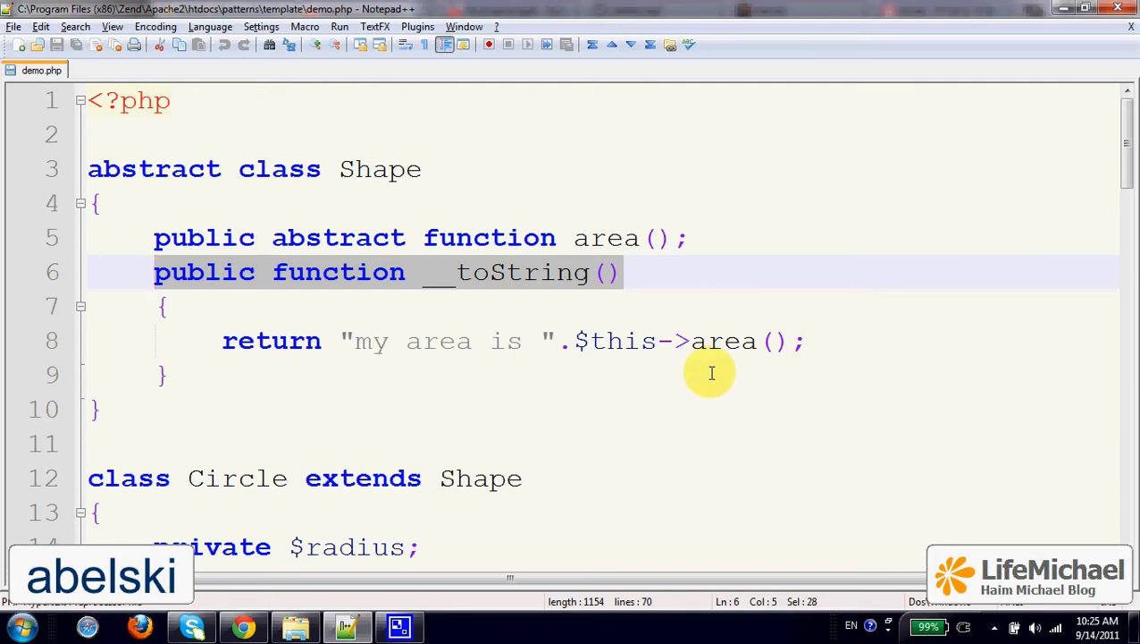
{"action": "mouse_move", "coordinate": [644, 367]}
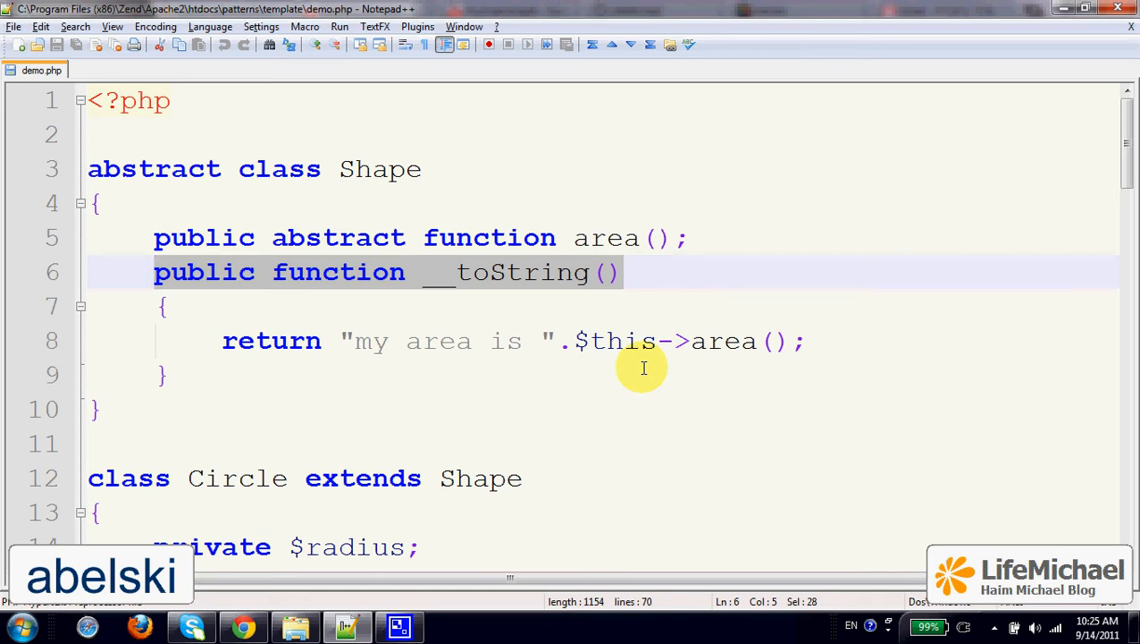
{"action": "mouse_move", "coordinate": [420, 282]}
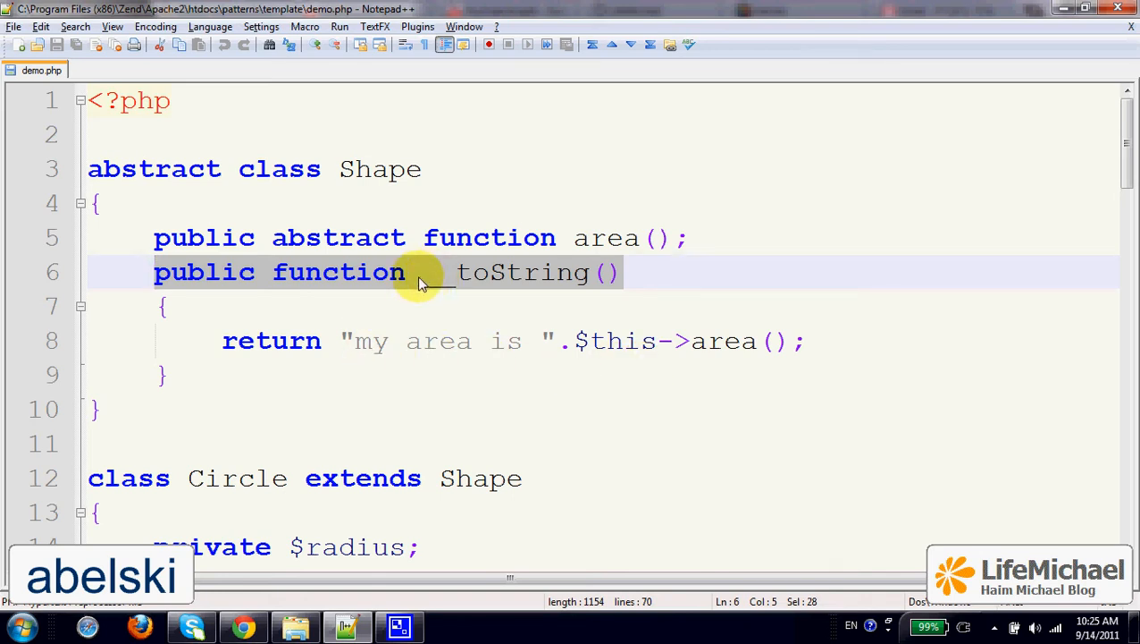
{"action": "mouse_move", "coordinate": [486, 302]}
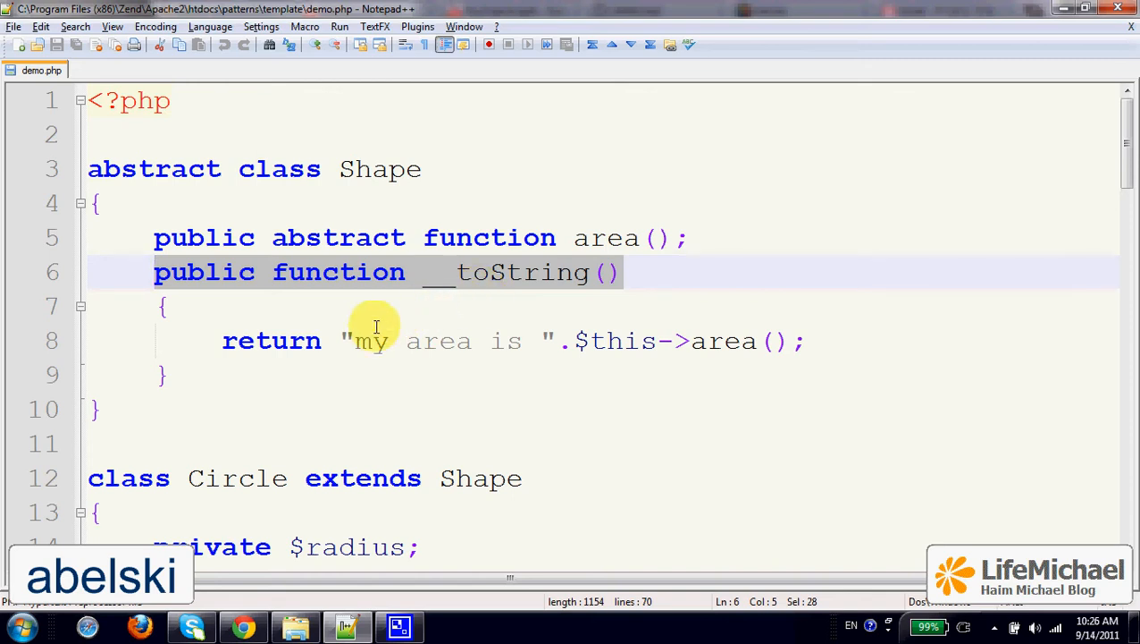
{"action": "mouse_move", "coordinate": [339, 339]}
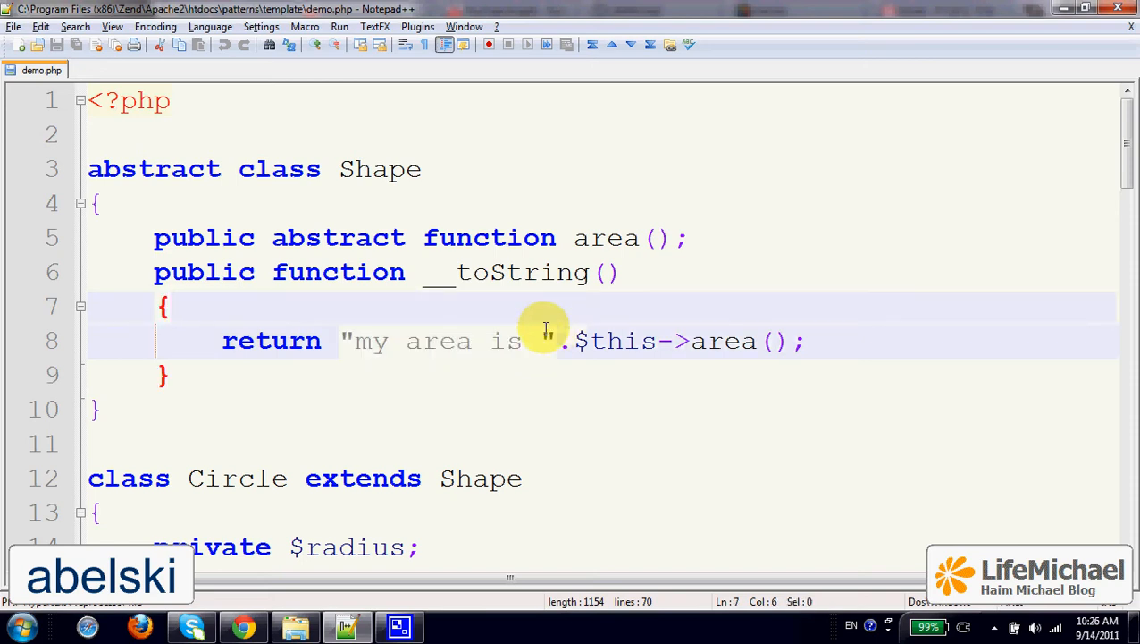
{"action": "mouse_move", "coordinate": [290, 271]}
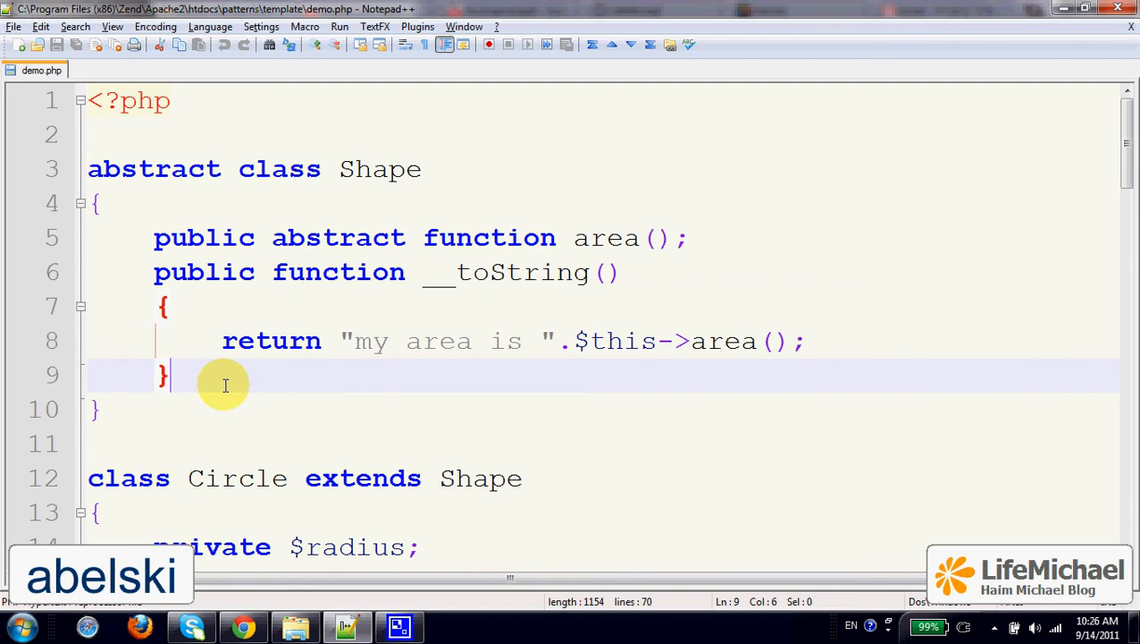
{"action": "type", "text": "public"}
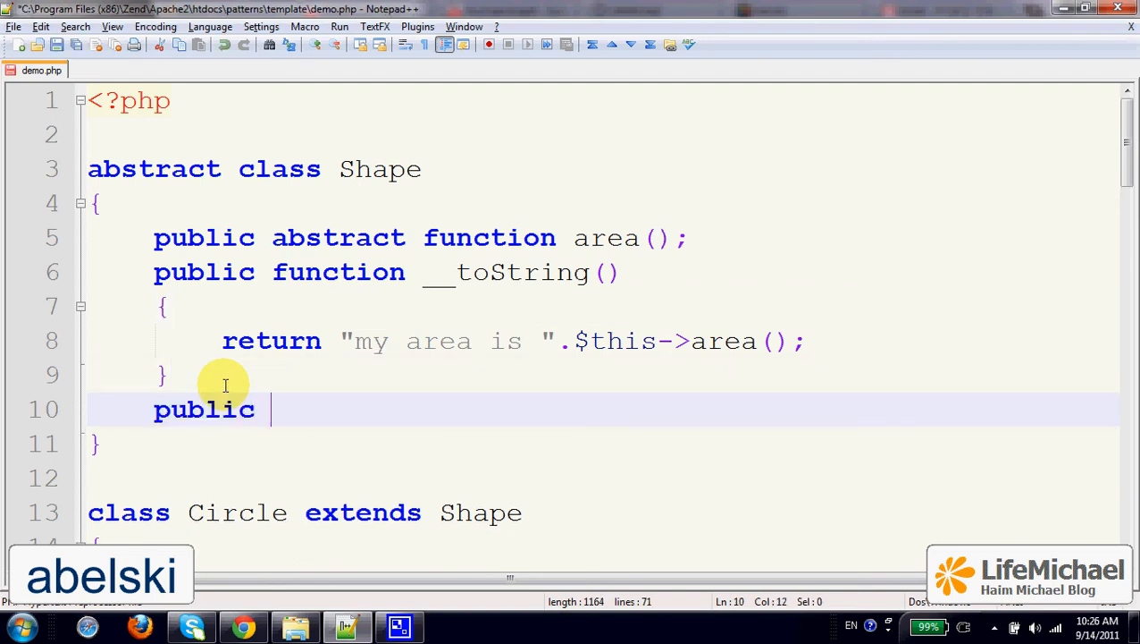
{"action": "type", "text": "function __g"}
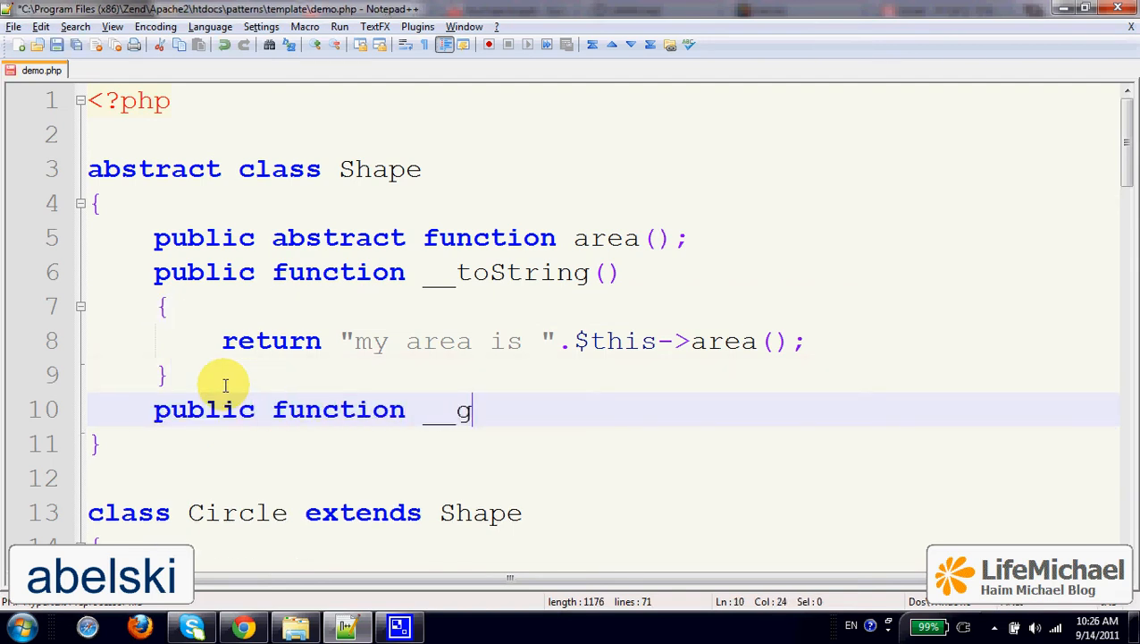
{"action": "type", "text": "etMessege("}
{"action": "type", "text": "{"}
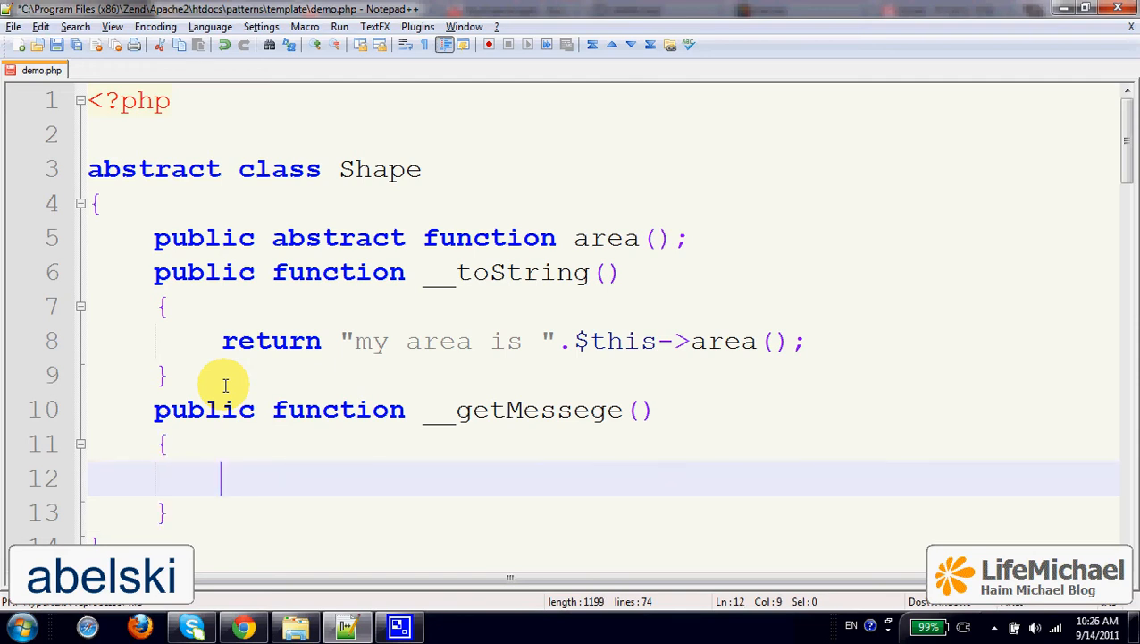
{"action": "mouse_move", "coordinate": [393, 314]}
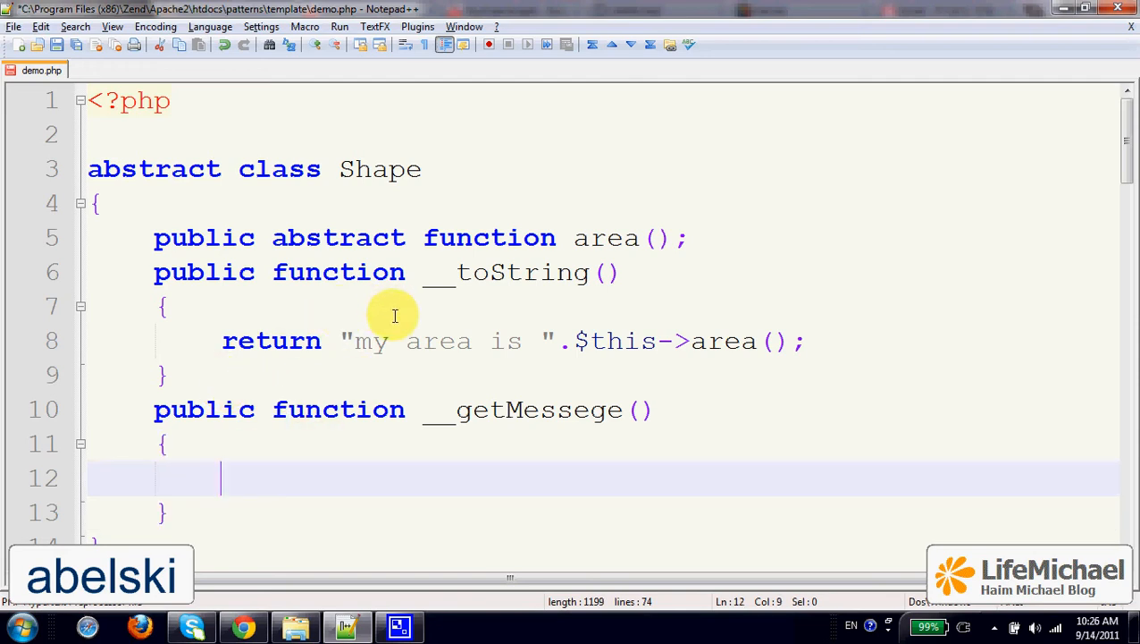
{"action": "mouse_move", "coordinate": [363, 343]}
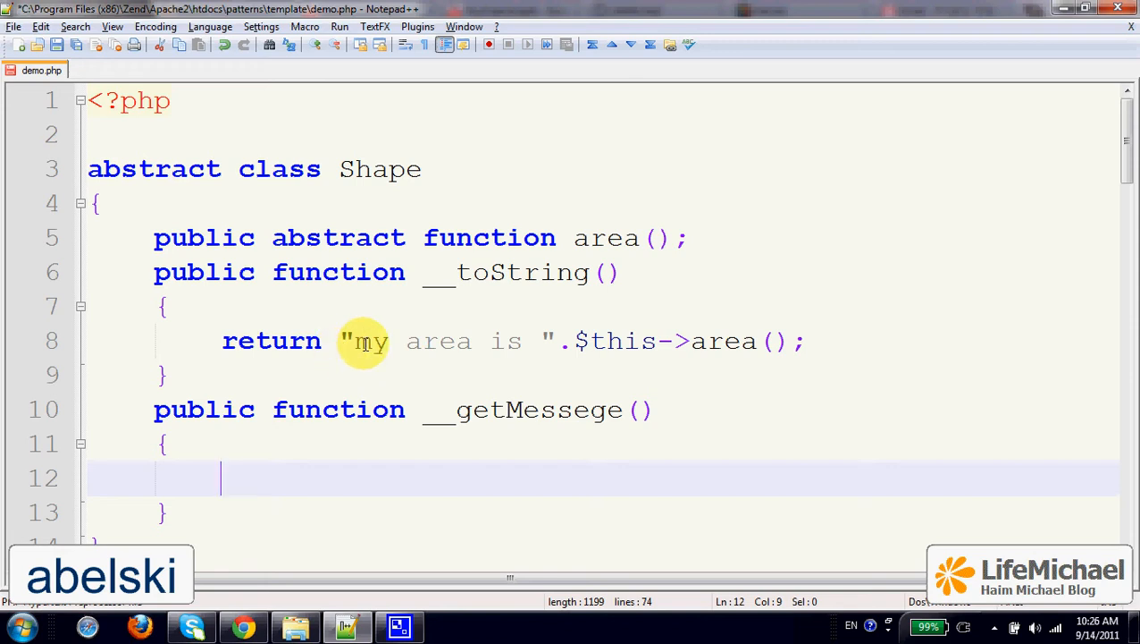
Have getMessege return "my area is " and __toString return $this->getMessege() joined with the area.
{"action": "left_click_drag", "start_coordinate": [349, 339], "coordinate": [527, 340]}
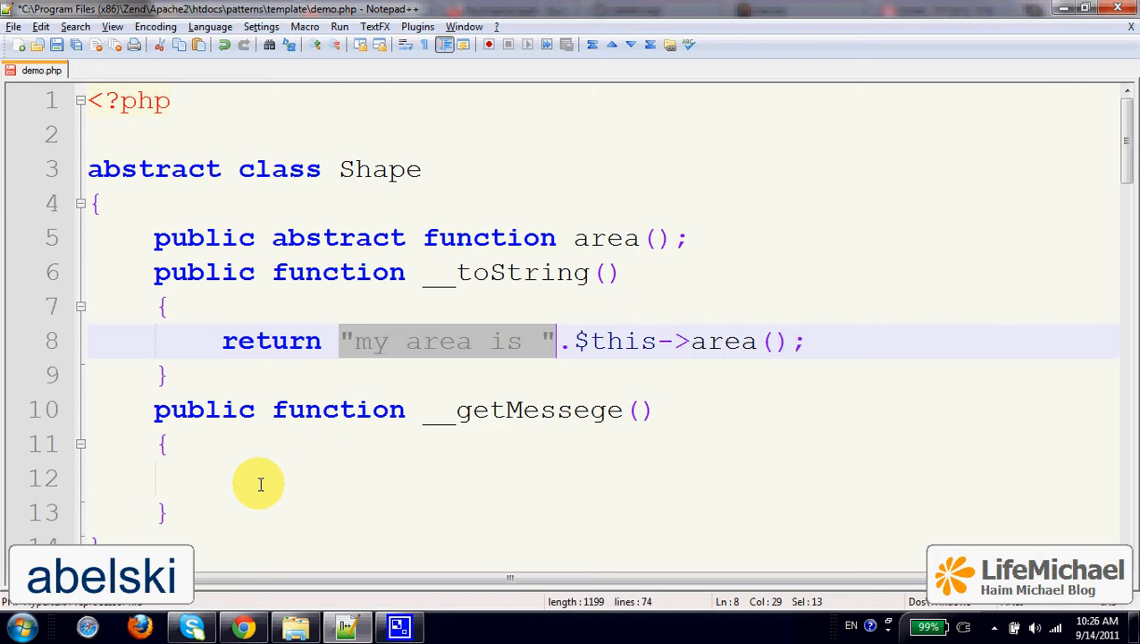
{"action": "type", "text": "return"}
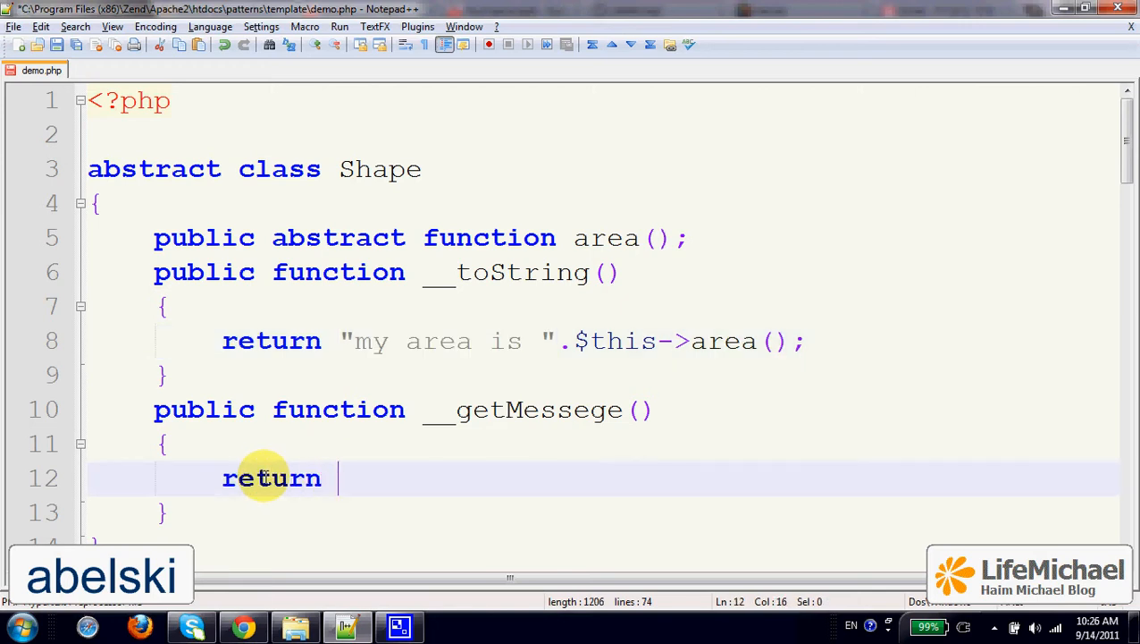
{"action": "type", "text": "\"my area is \";"}
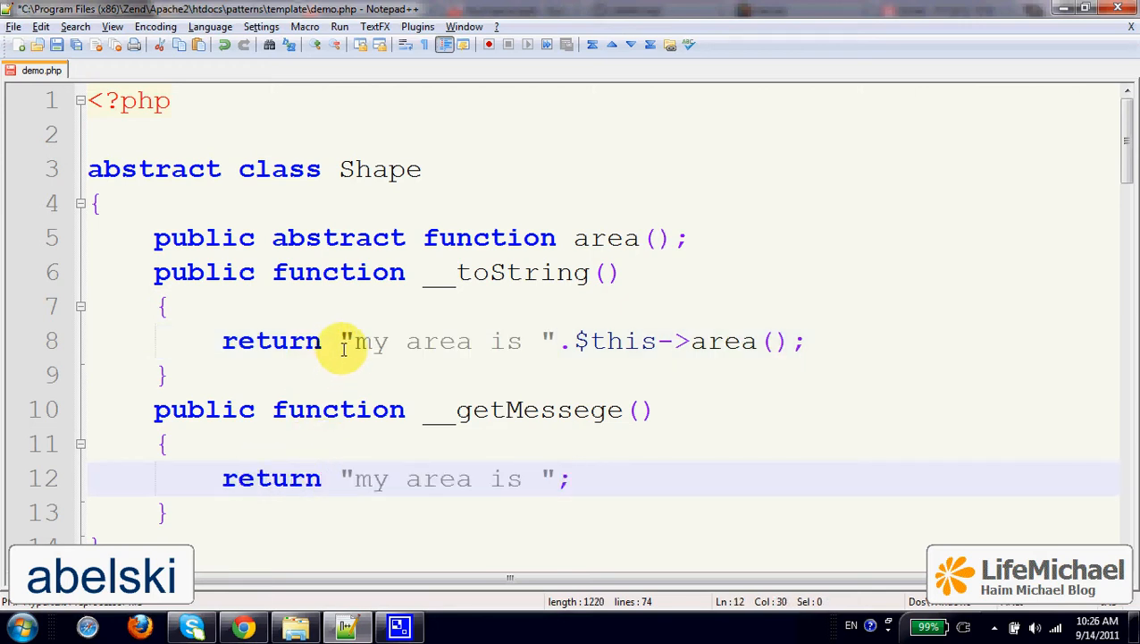
{"action": "left_click_drag", "start_coordinate": [343, 340], "coordinate": [558, 340]}
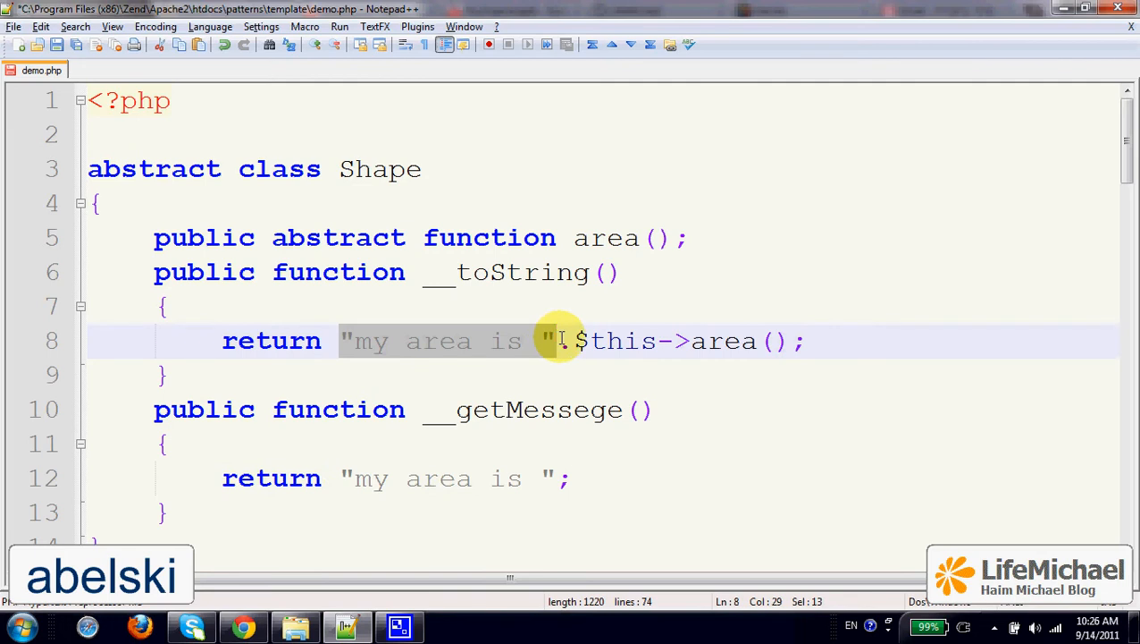
{"action": "type", "text": "$this->"}
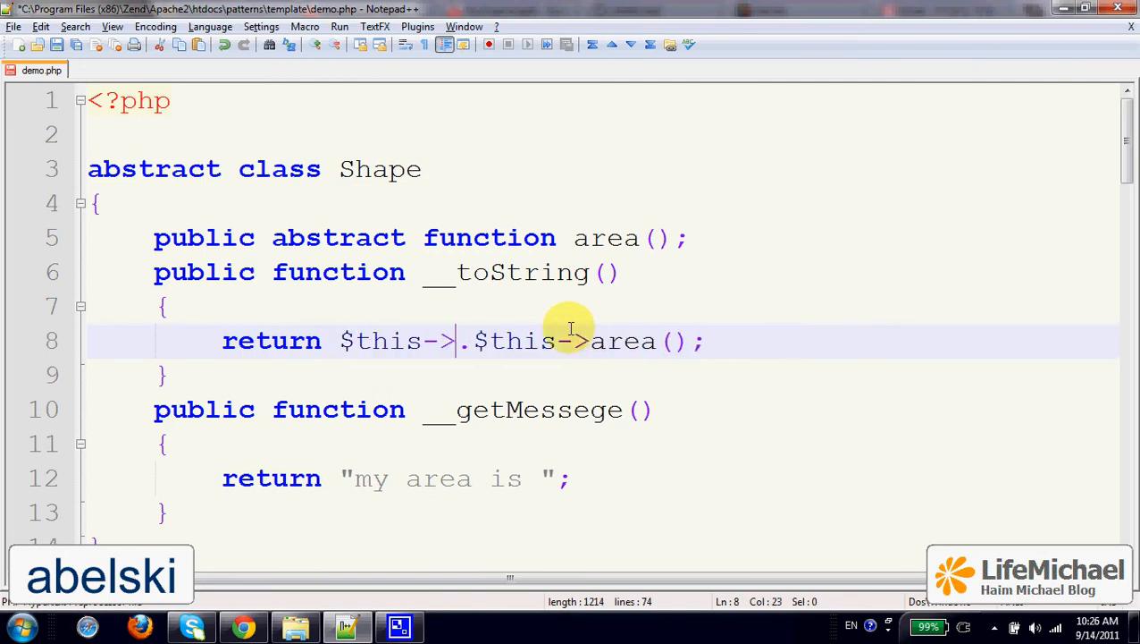
{"action": "mouse_move", "coordinate": [501, 410]}
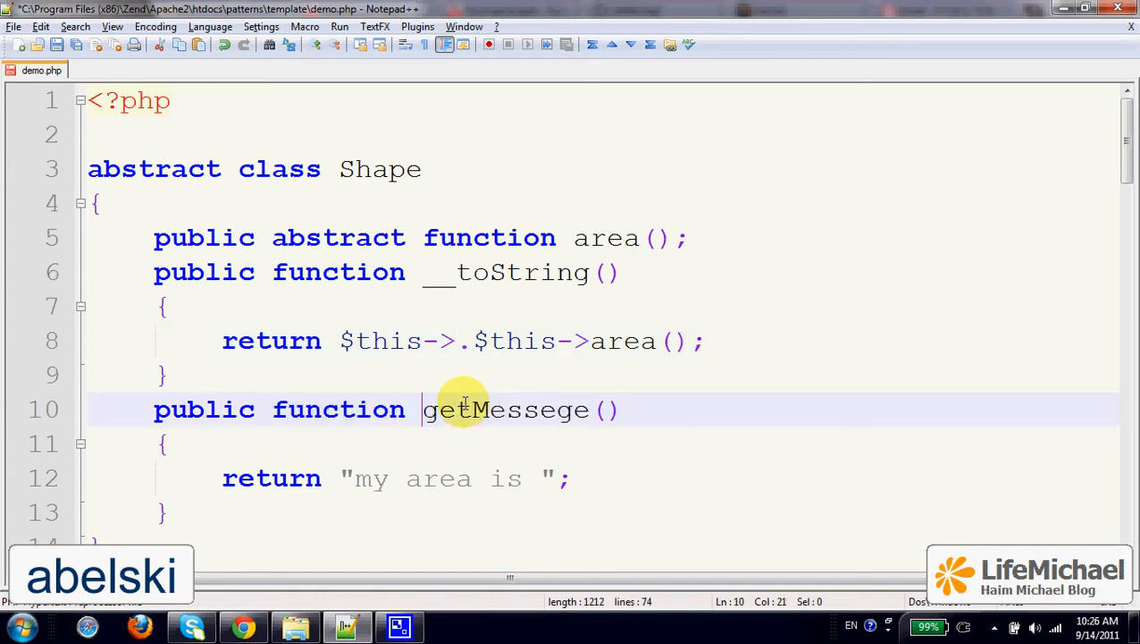
{"action": "type", "text": "getMessege("}
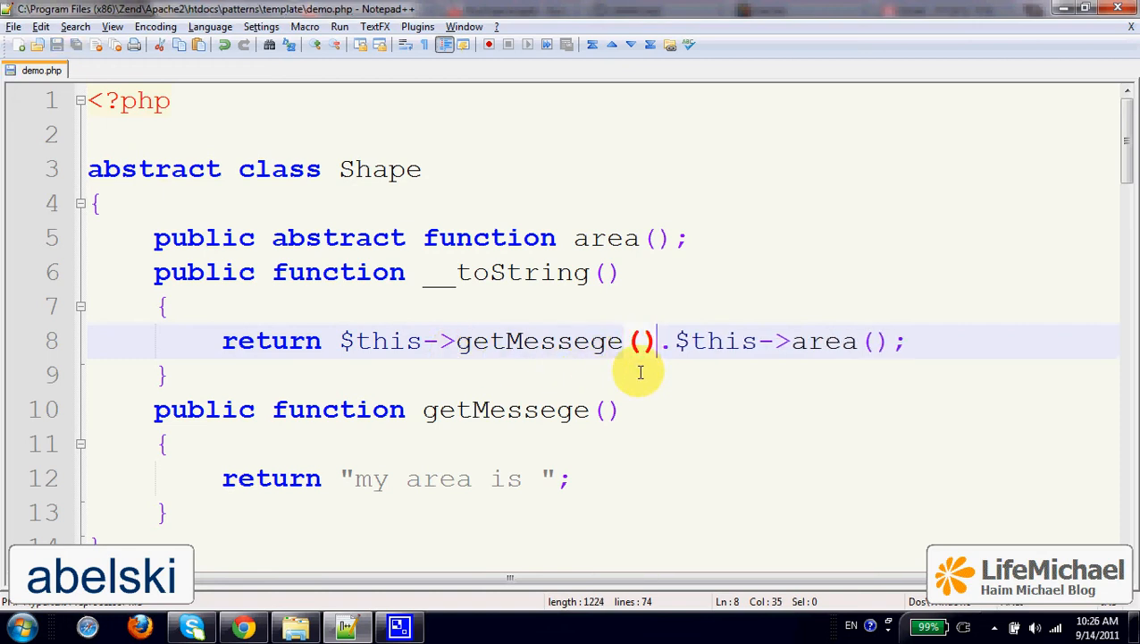
{"action": "left_click", "coordinate": [618, 410]}
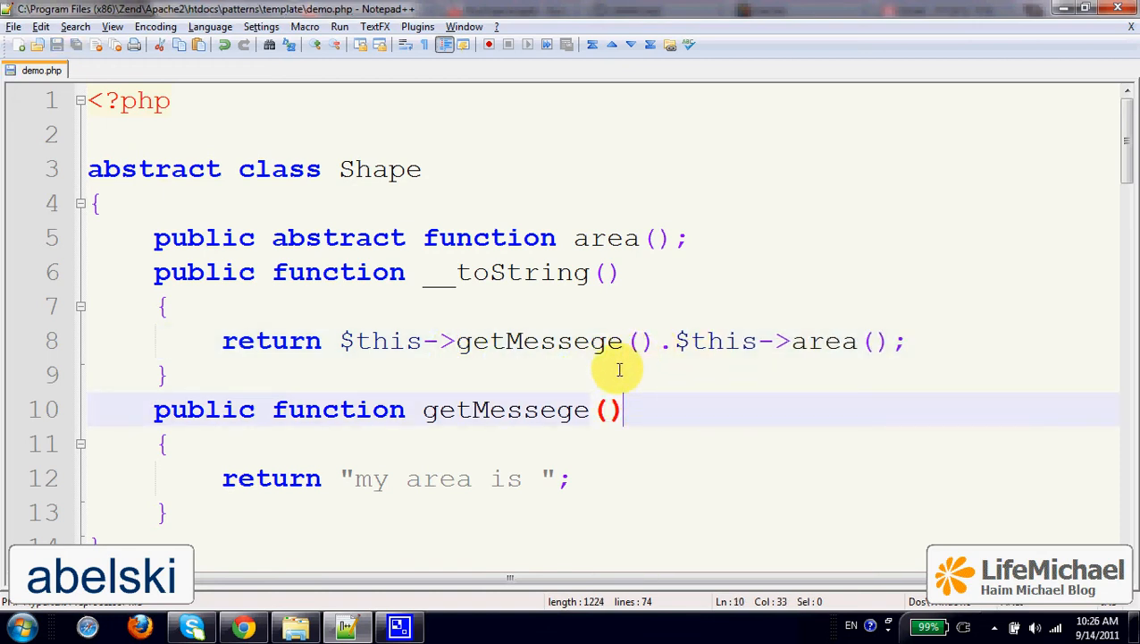
{"action": "mouse_move", "coordinate": [514, 492]}
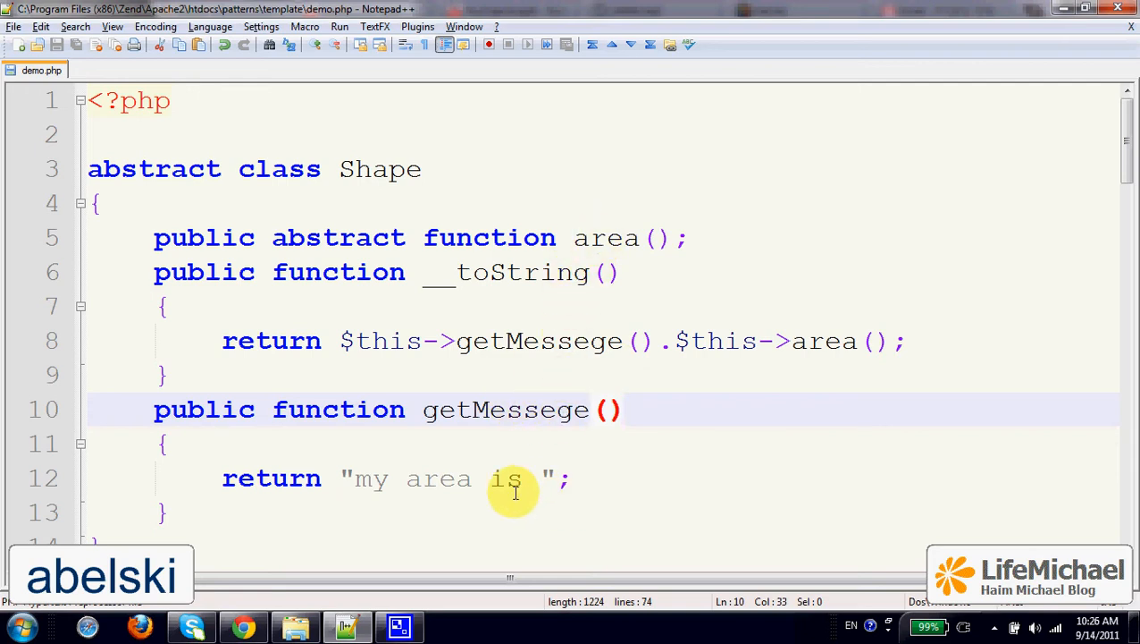
{"action": "mouse_move", "coordinate": [493, 311]}
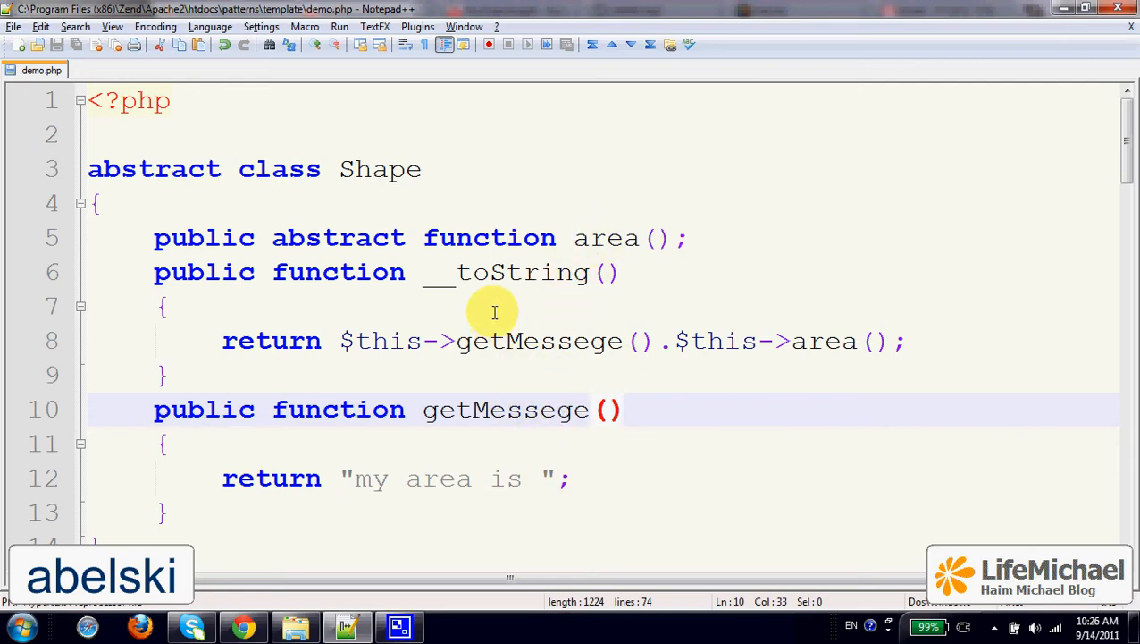
{"action": "left_click", "coordinate": [294, 340]}
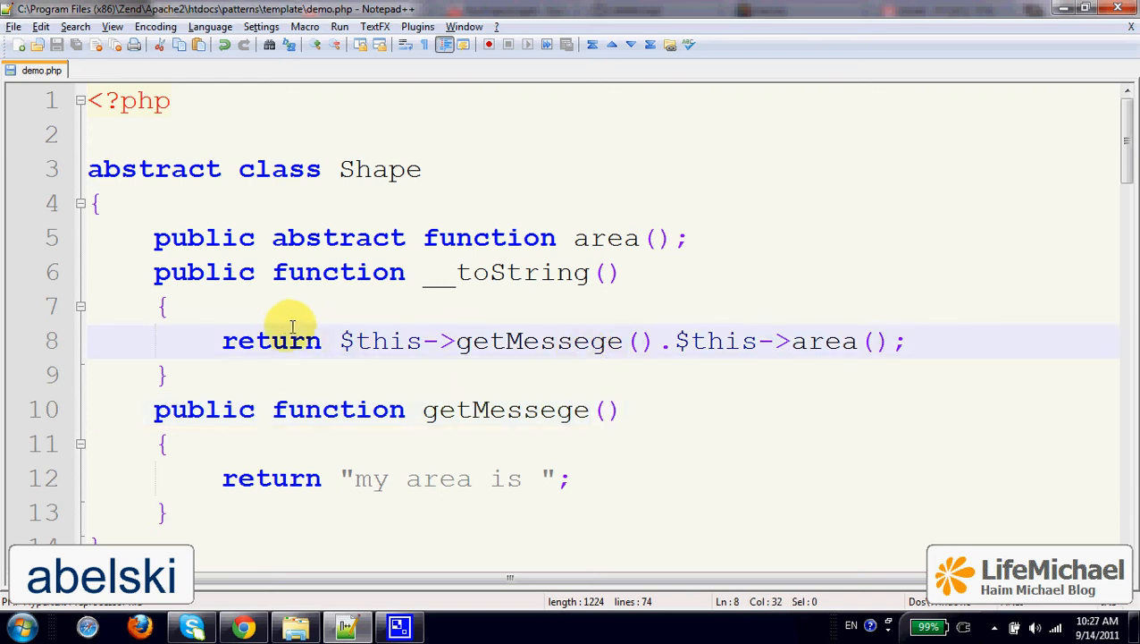
{"action": "mouse_move", "coordinate": [410, 314]}
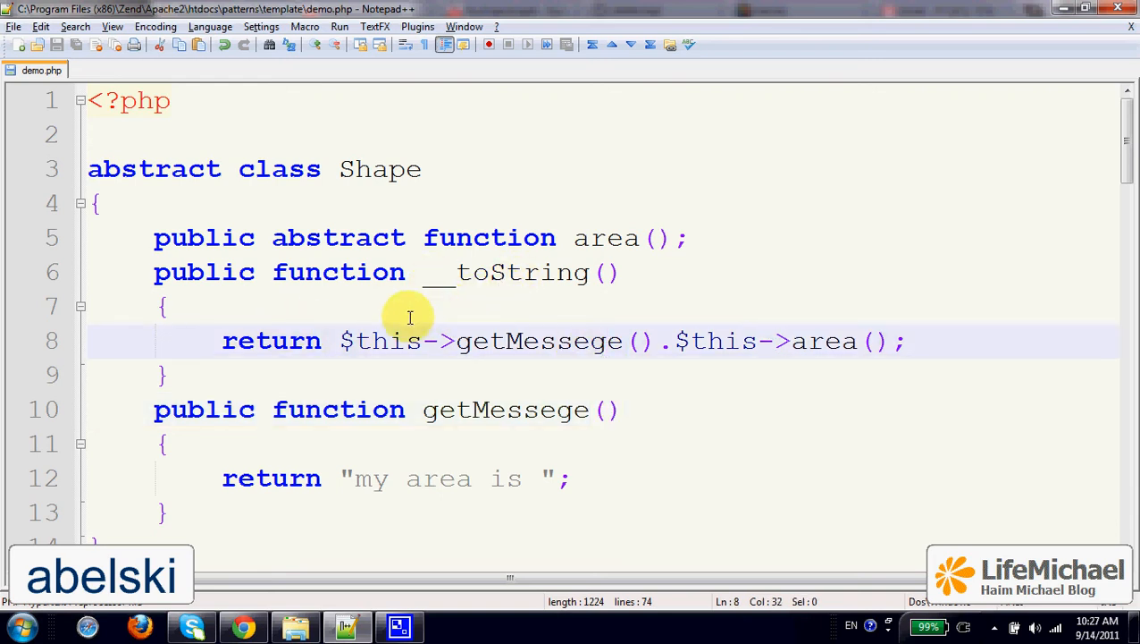
{"action": "mouse_move", "coordinate": [343, 343]}
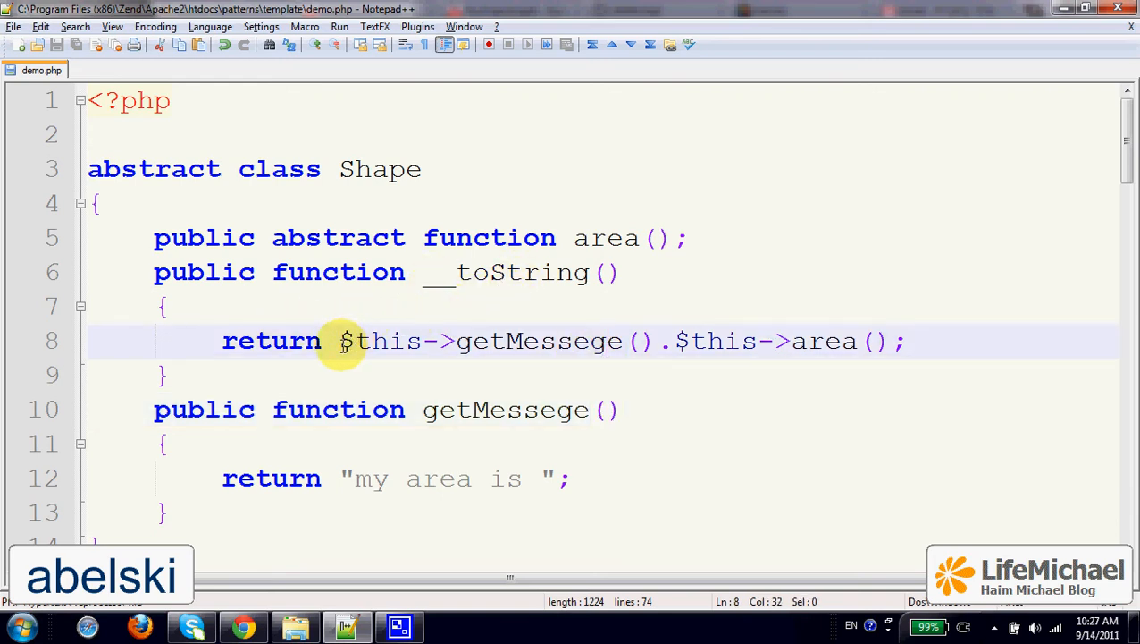
{"action": "left_click_drag", "start_coordinate": [340, 339], "coordinate": [680, 340]}
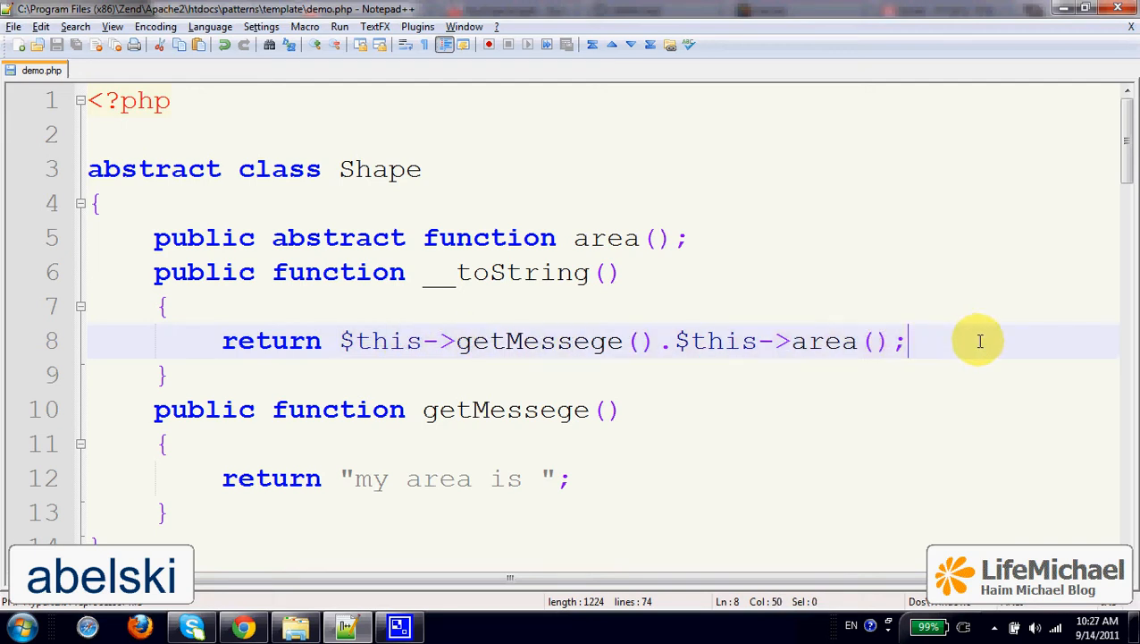
{"action": "mouse_move", "coordinate": [751, 308]}
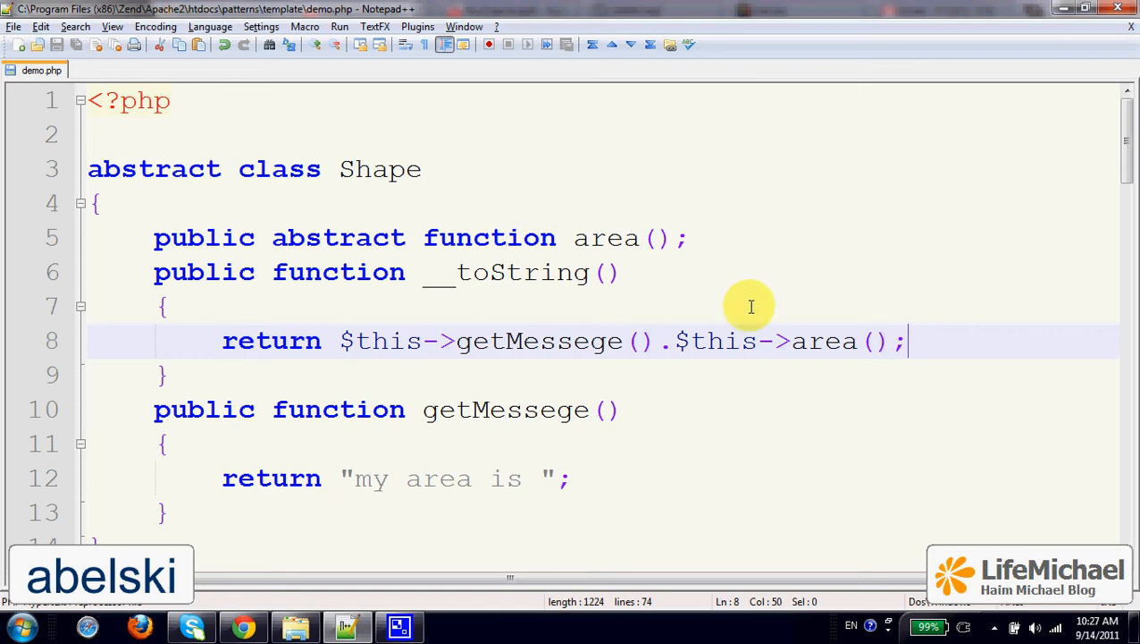
{"action": "mouse_move", "coordinate": [565, 214]}
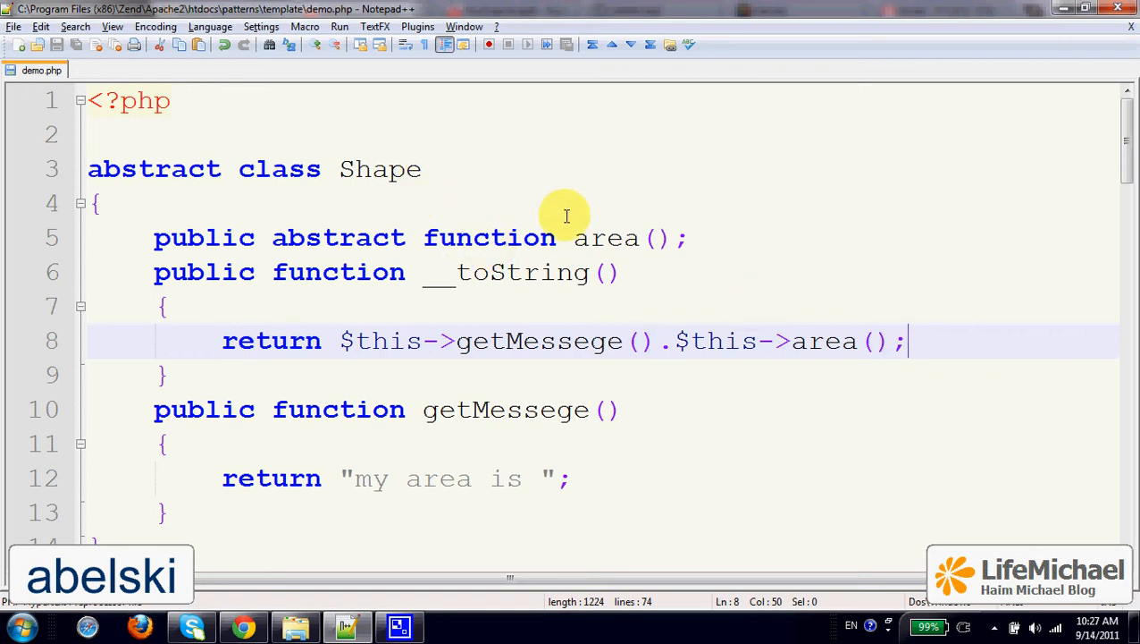
{"action": "mouse_move", "coordinate": [787, 242]}
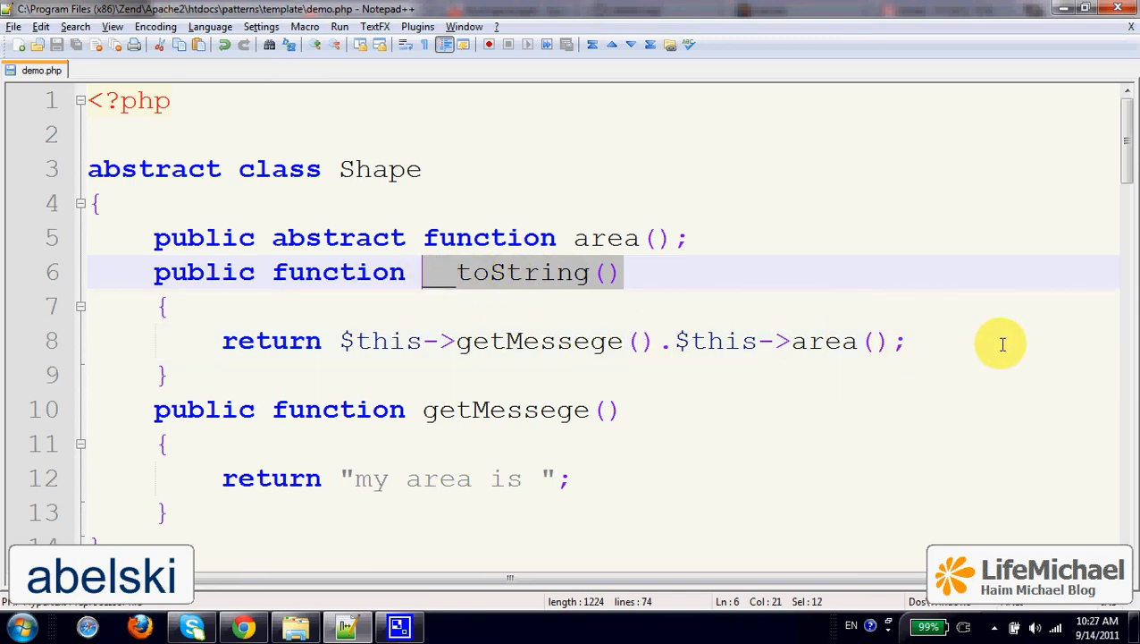
{"action": "mouse_move", "coordinate": [1005, 322]}
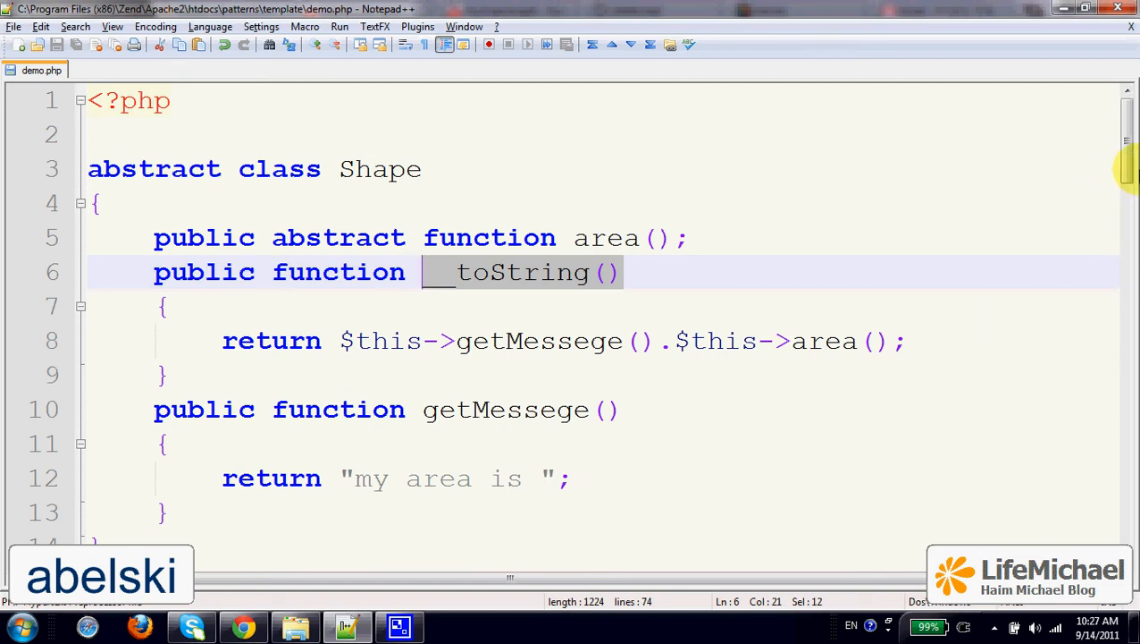
{"action": "mouse_move", "coordinate": [1128, 139]}
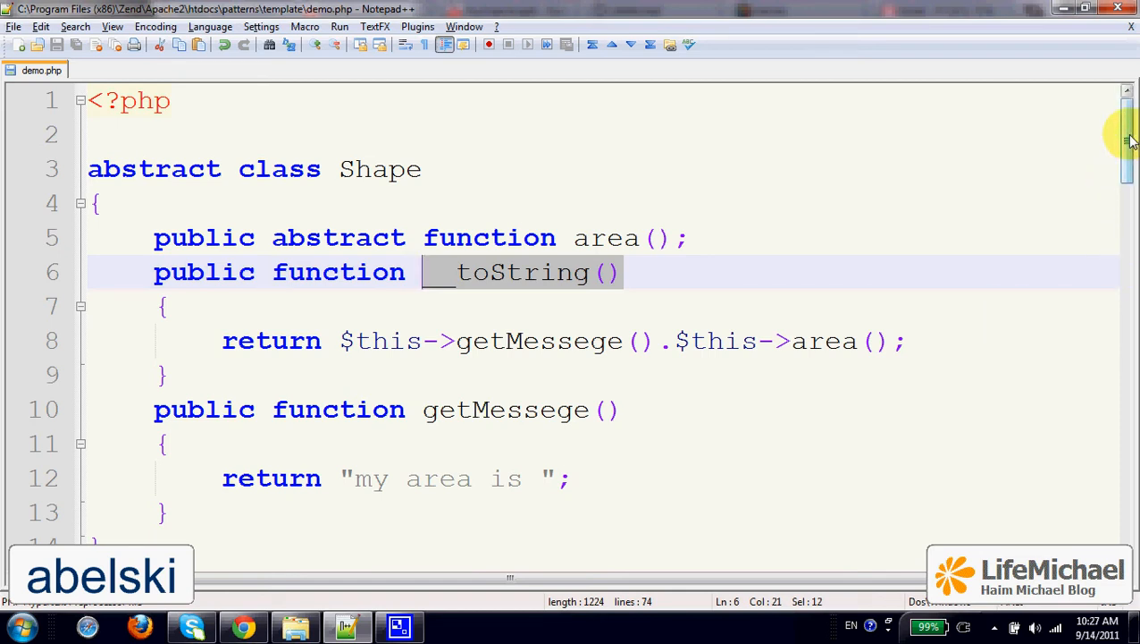
{"action": "scroll", "scroll_direction": "down", "scroll_amount": 3}
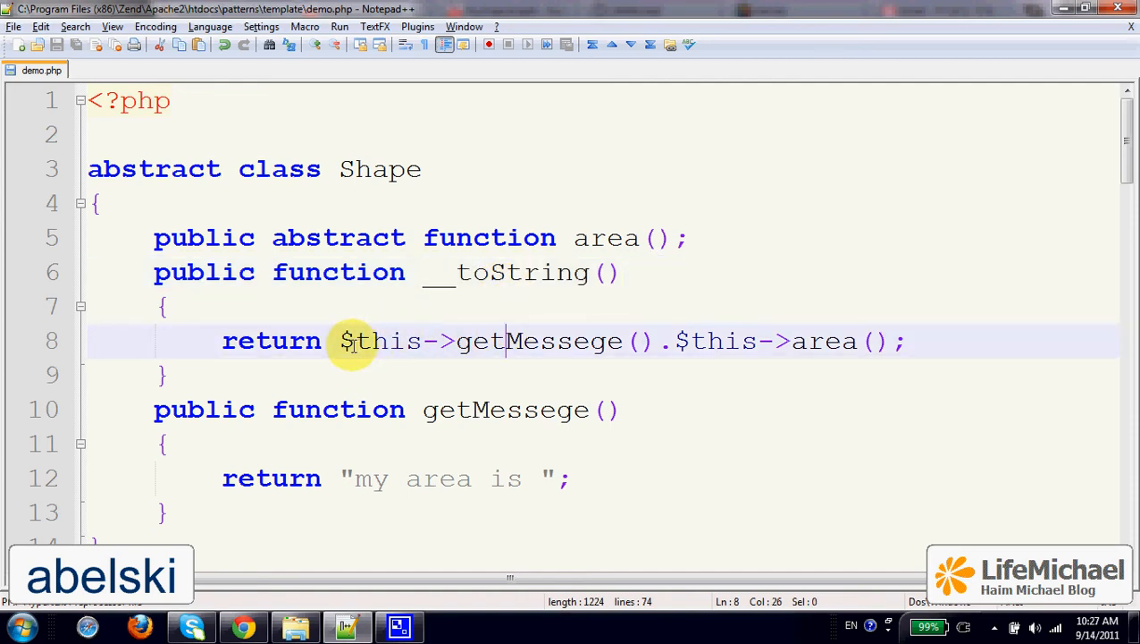
{"action": "mouse_move", "coordinate": [855, 355]}
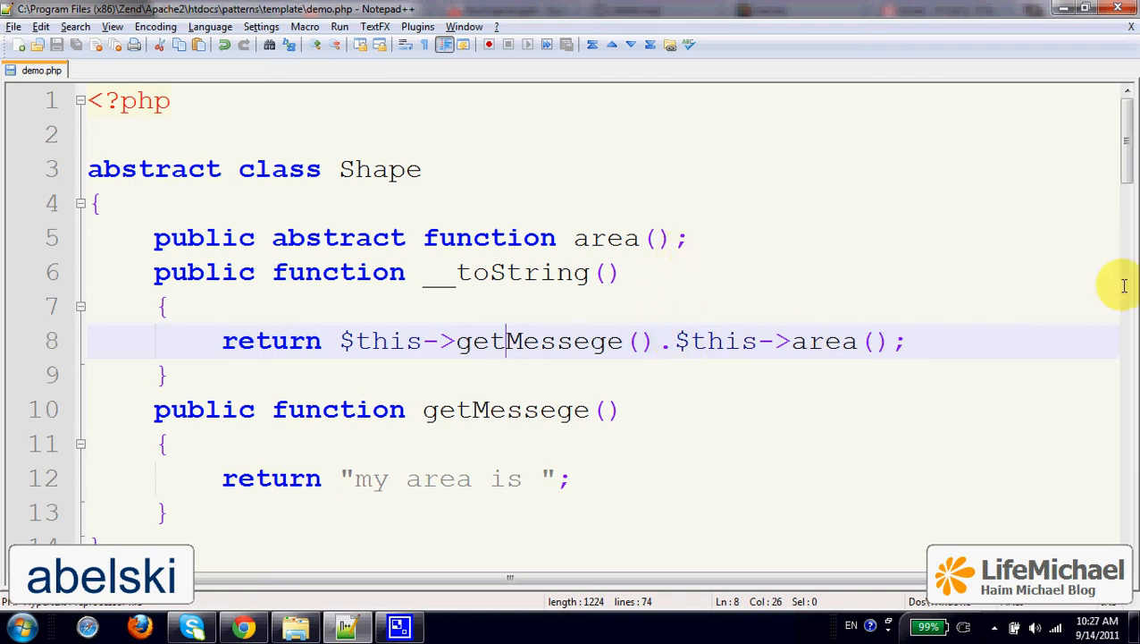
{"action": "mouse_move", "coordinate": [588, 296]}
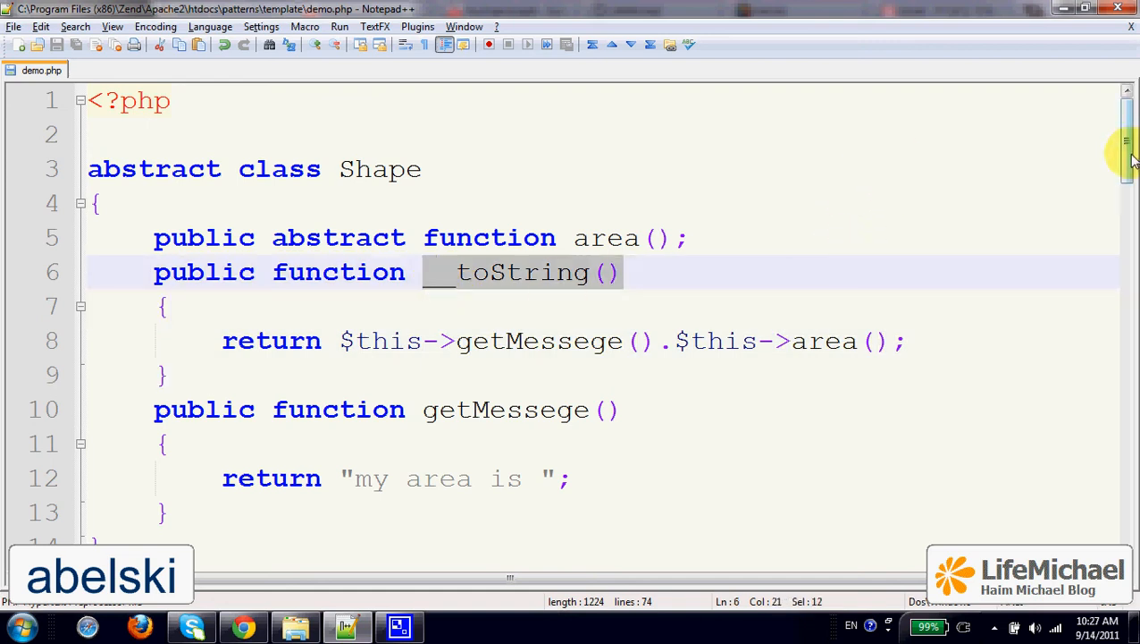
{"action": "scroll", "scroll_direction": "down", "scroll_amount": 3}
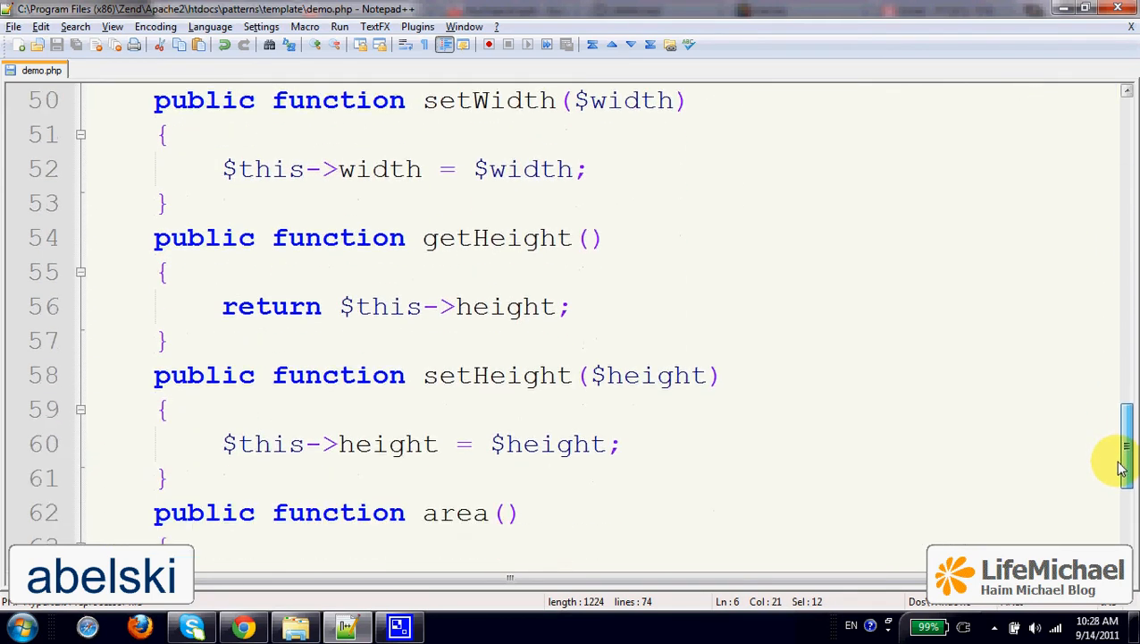
{"action": "scroll", "scroll_direction": "down", "scroll_amount": 3}
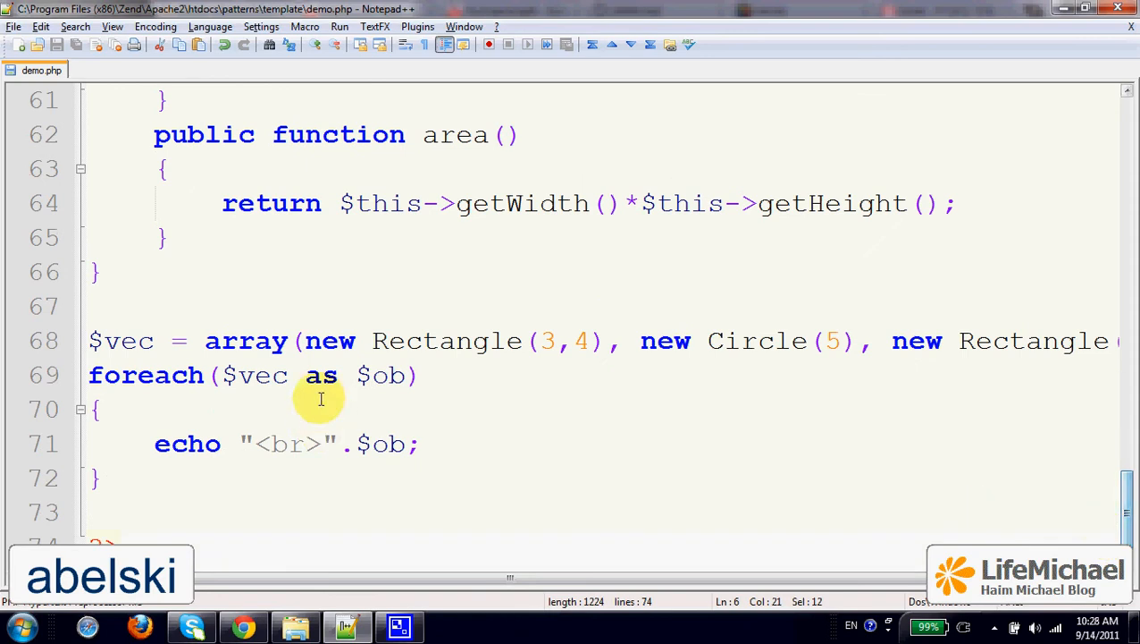
{"action": "mouse_move", "coordinate": [343, 434]}
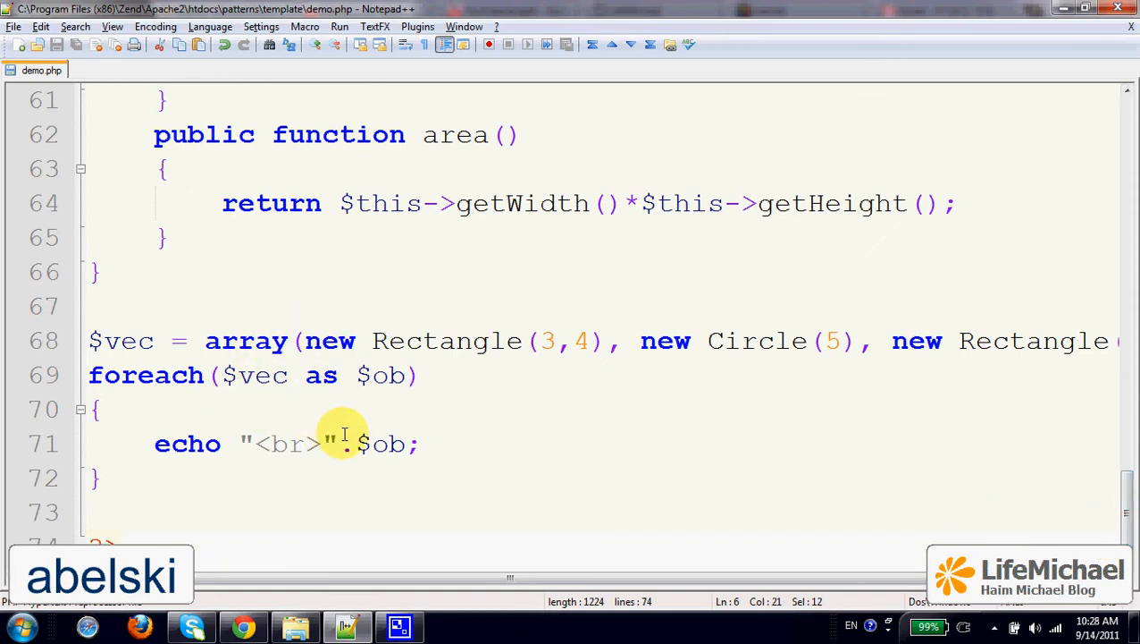
{"action": "mouse_move", "coordinate": [392, 444]}
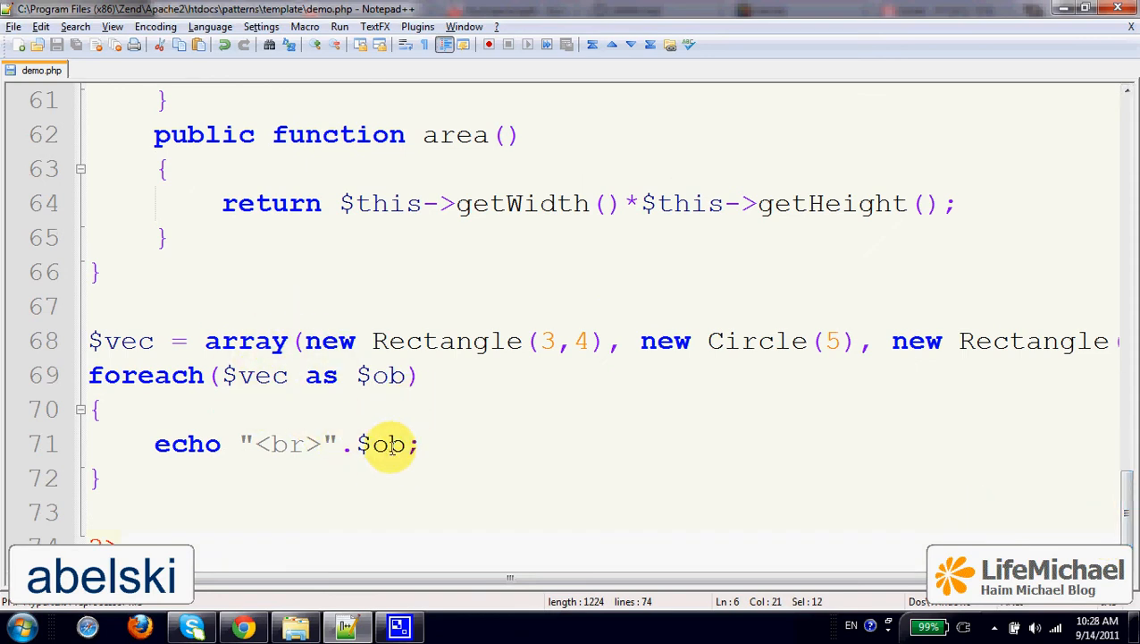
{"action": "mouse_move", "coordinate": [472, 443]}
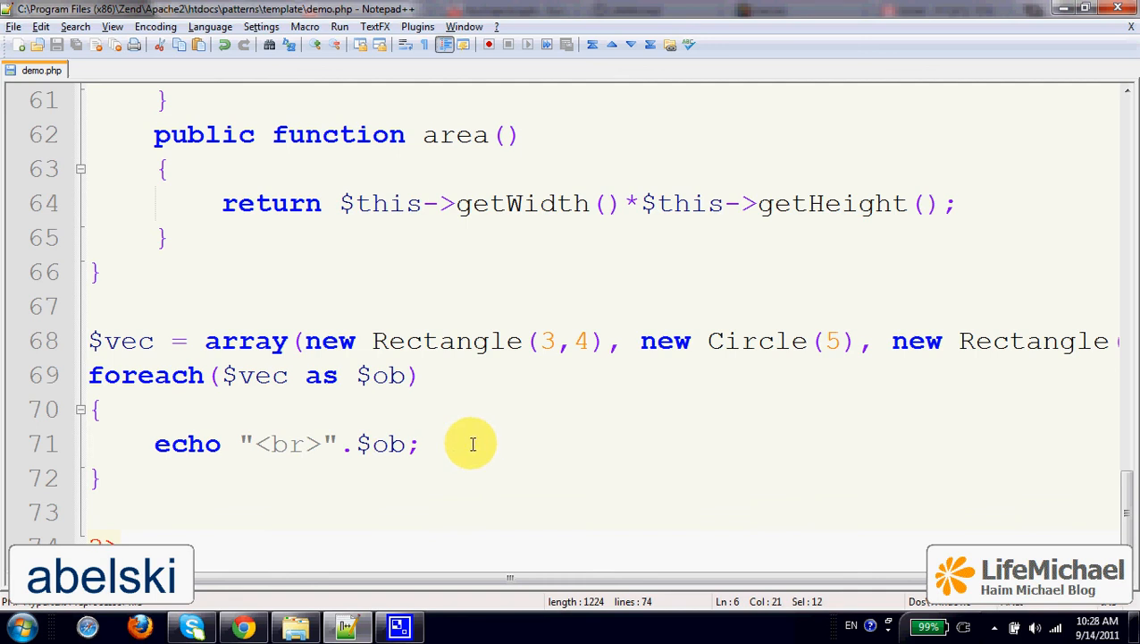
{"action": "mouse_move", "coordinate": [633, 437]}
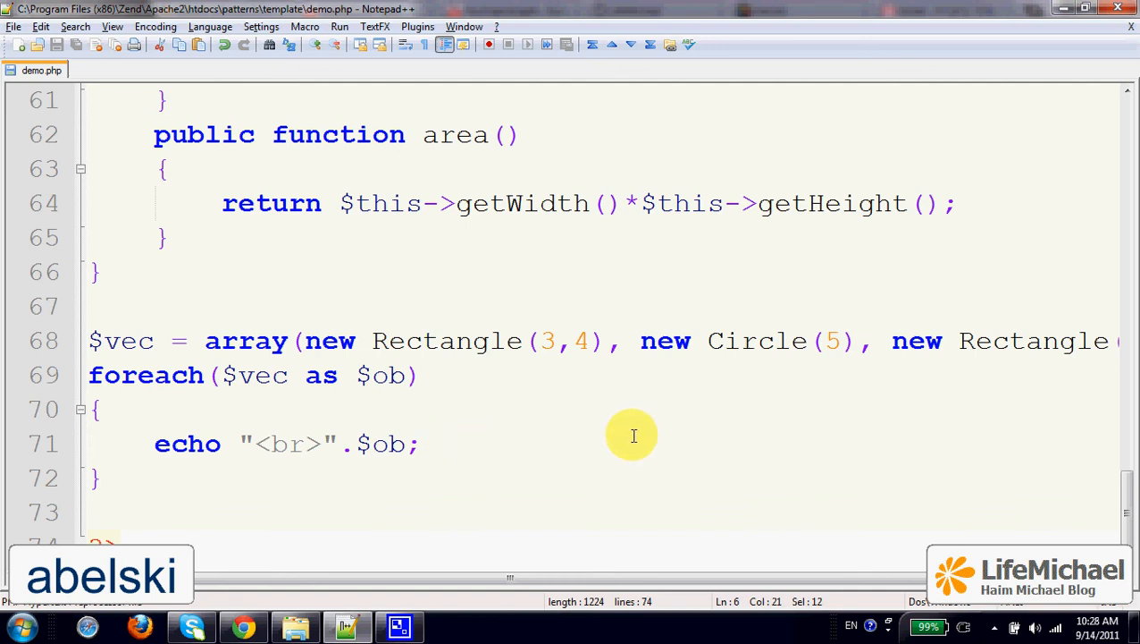
{"action": "mouse_move", "coordinate": [1128, 497]}
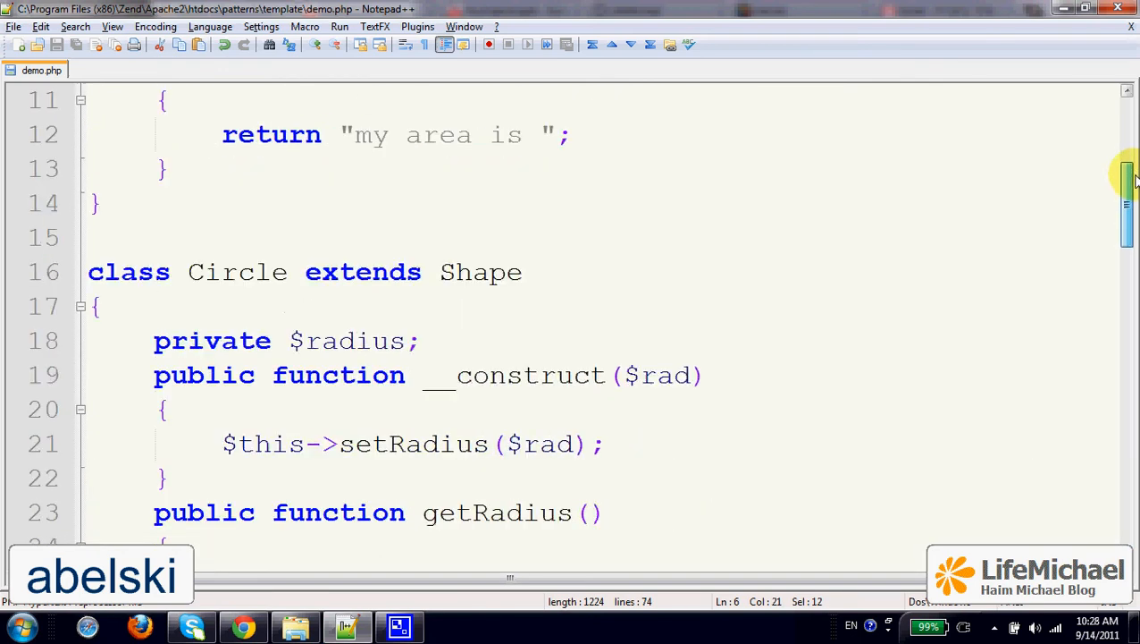
{"action": "scroll", "scroll_direction": "up", "scroll_amount": 3}
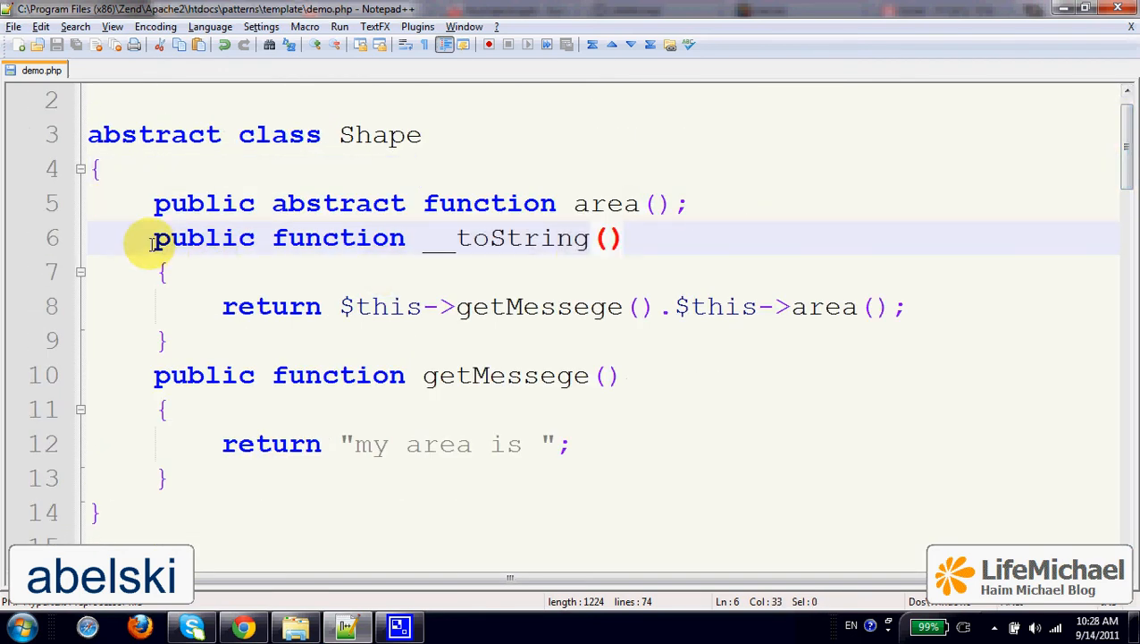
{"action": "left_click_drag", "start_coordinate": [154, 238], "coordinate": [164, 340]}
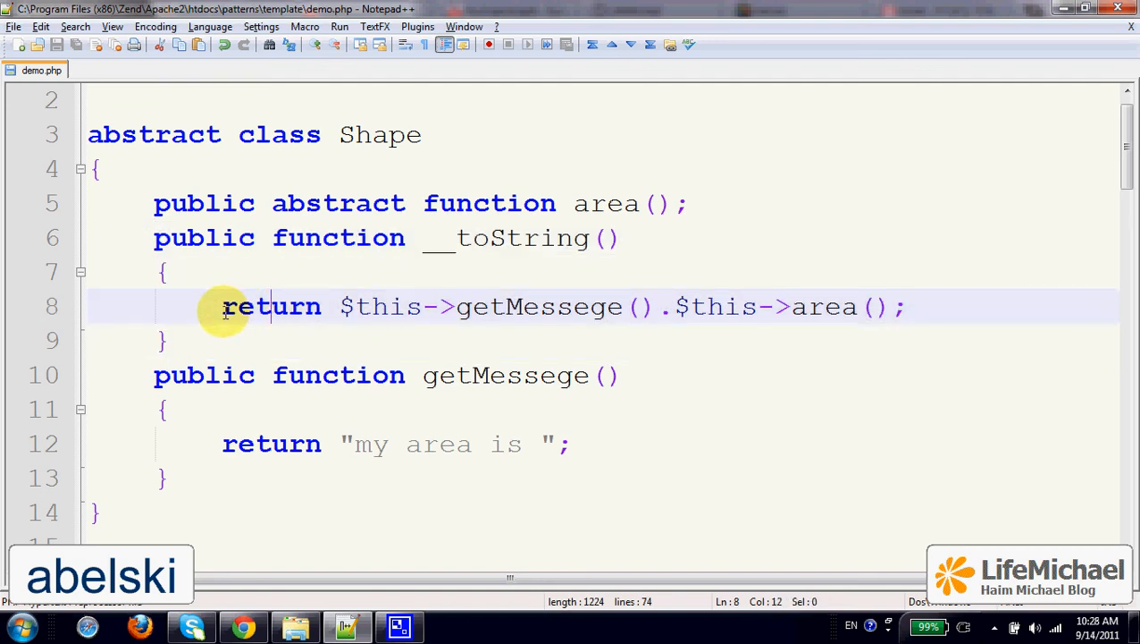
{"action": "left_click_drag", "start_coordinate": [222, 308], "coordinate": [831, 308]}
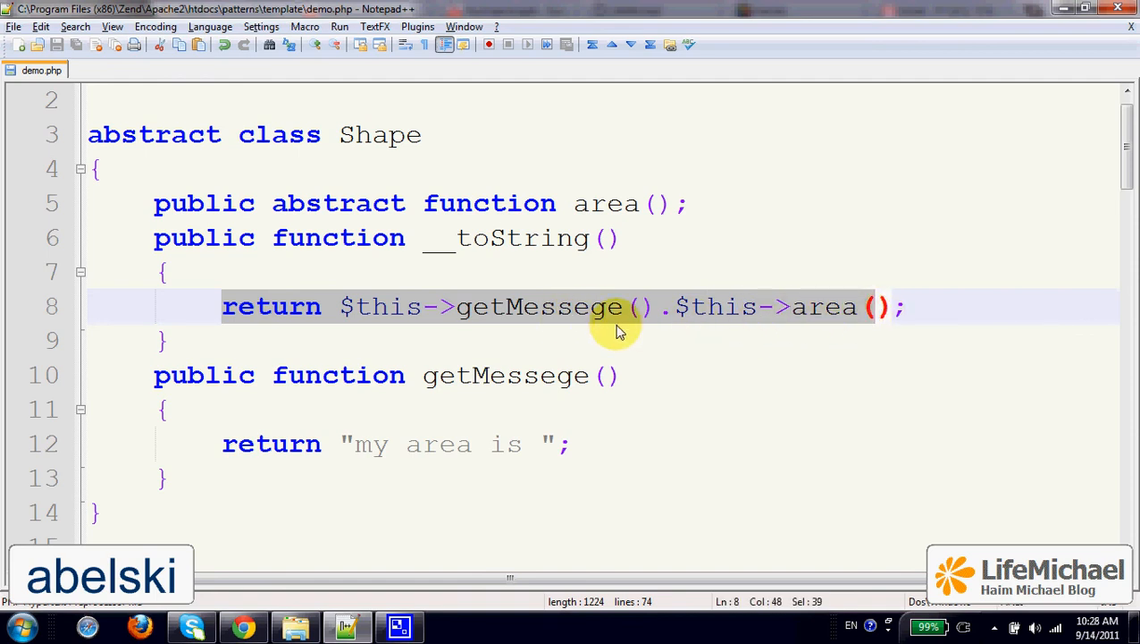
{"action": "mouse_move", "coordinate": [796, 368]}
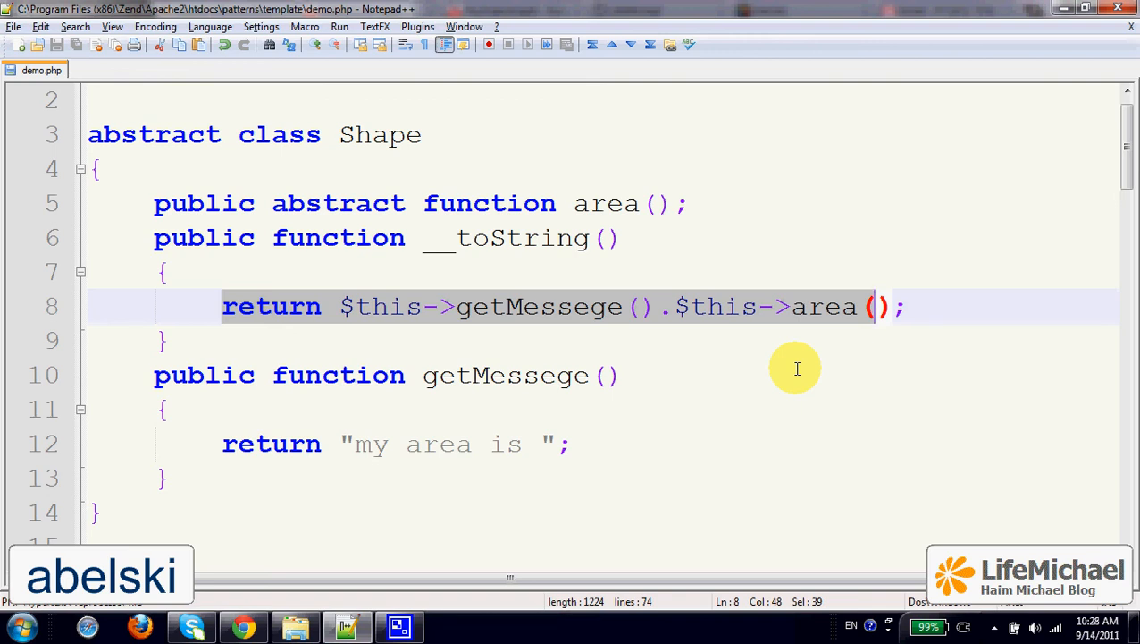
{"action": "mouse_move", "coordinate": [851, 364]}
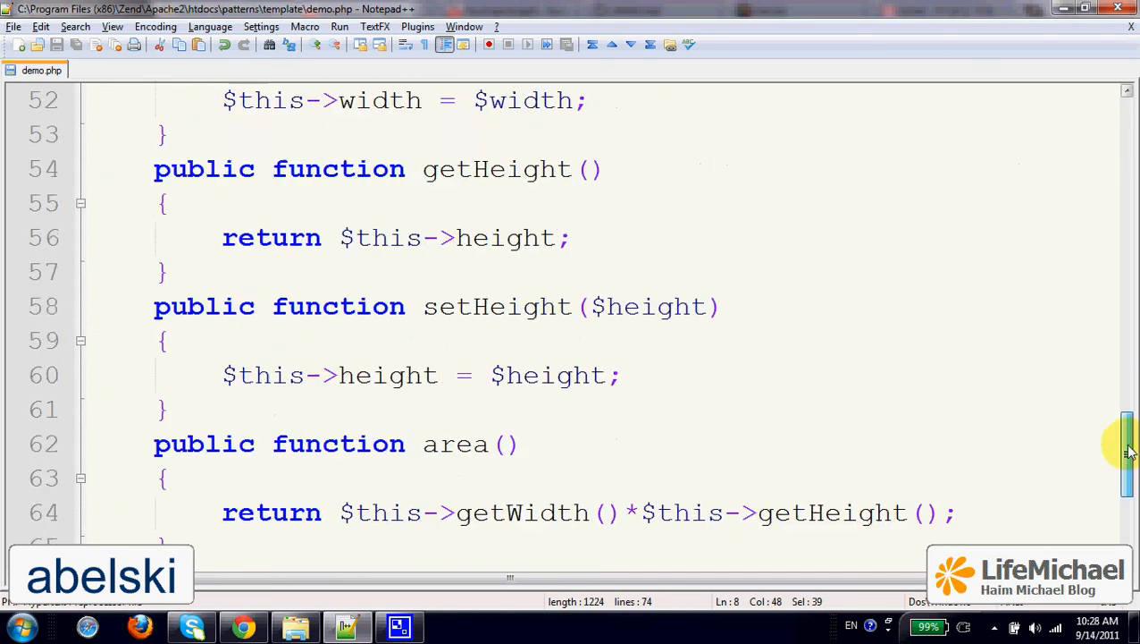
{"action": "scroll", "scroll_direction": "down", "scroll_amount": 3}
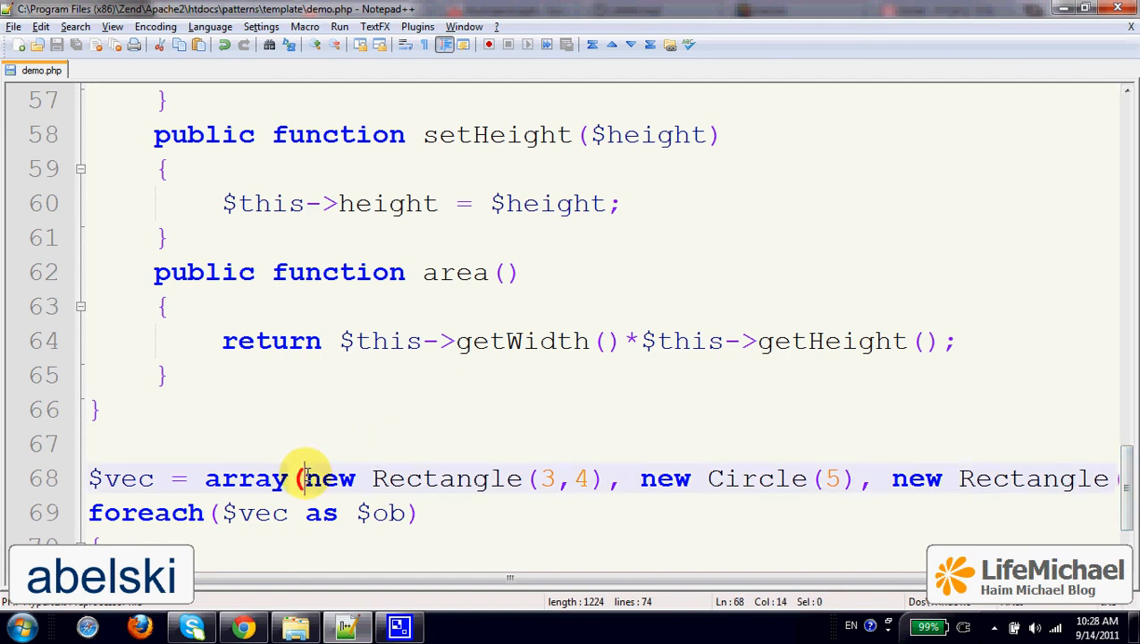
{"action": "scroll", "scroll_direction": "up", "scroll_amount": 3}
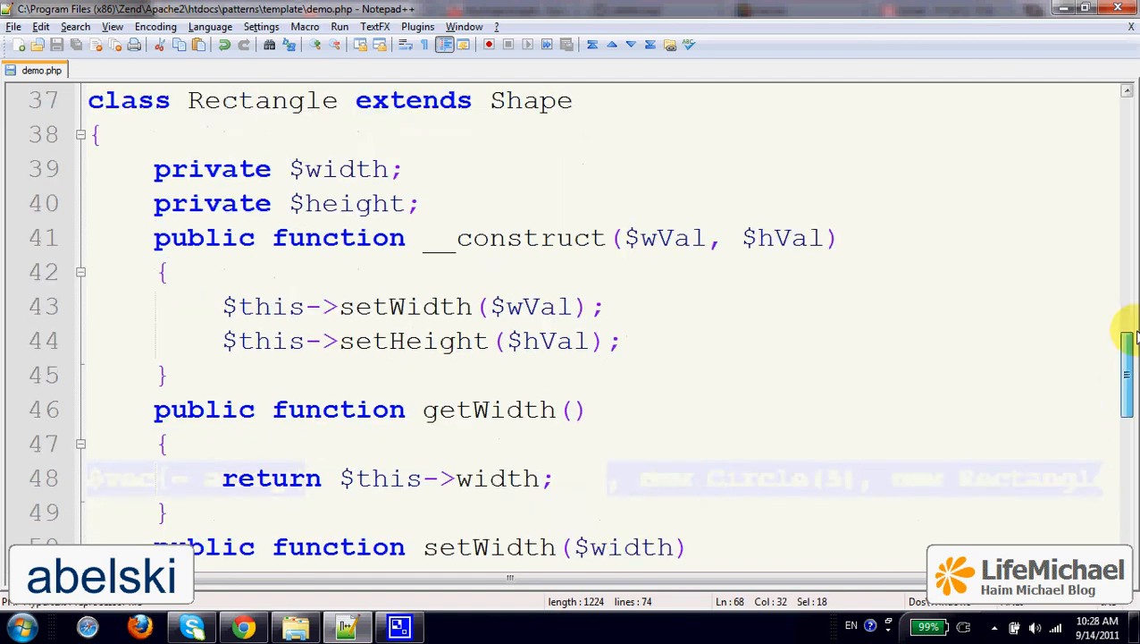
{"action": "scroll", "scroll_direction": "up", "scroll_amount": 3}
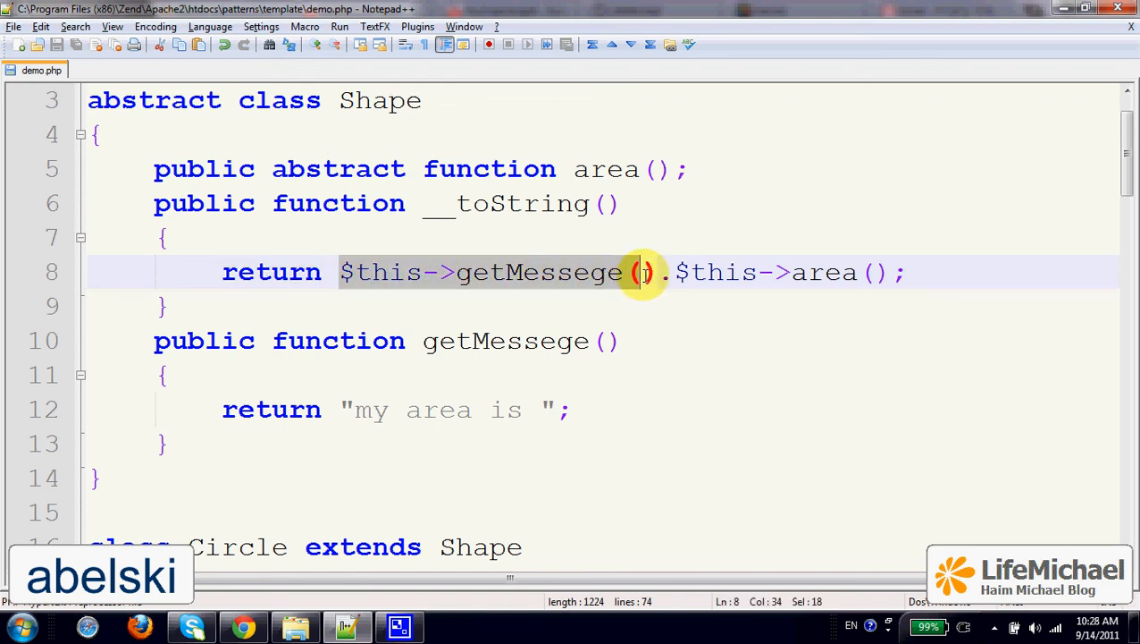
{"action": "left_click", "coordinate": [157, 340]}
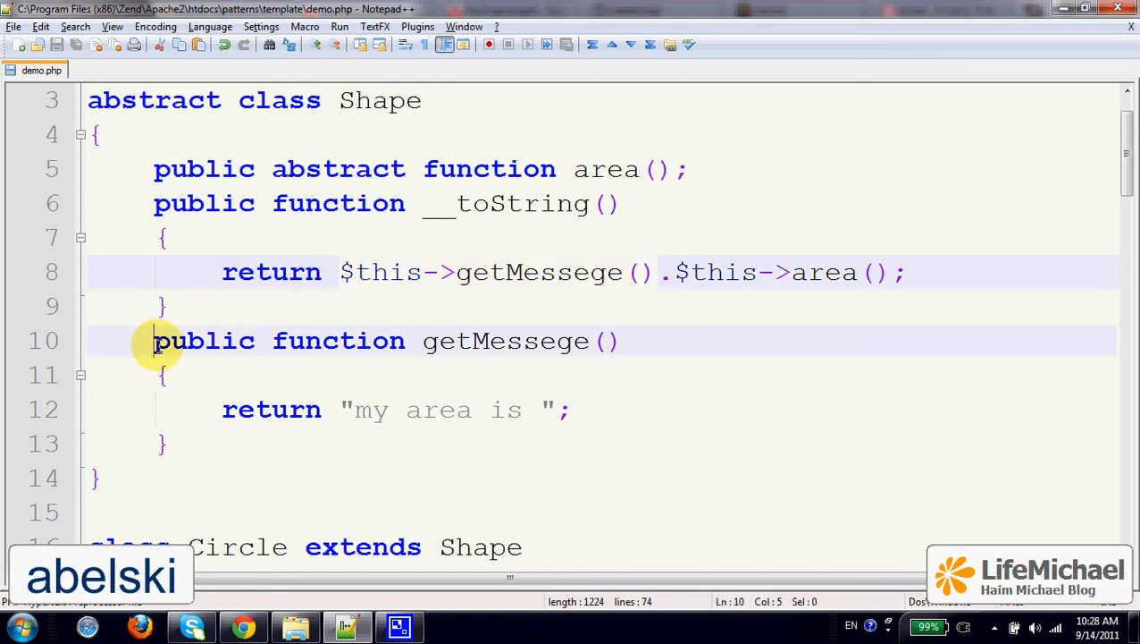
{"action": "left_click_drag", "start_coordinate": [156, 340], "coordinate": [170, 444]}
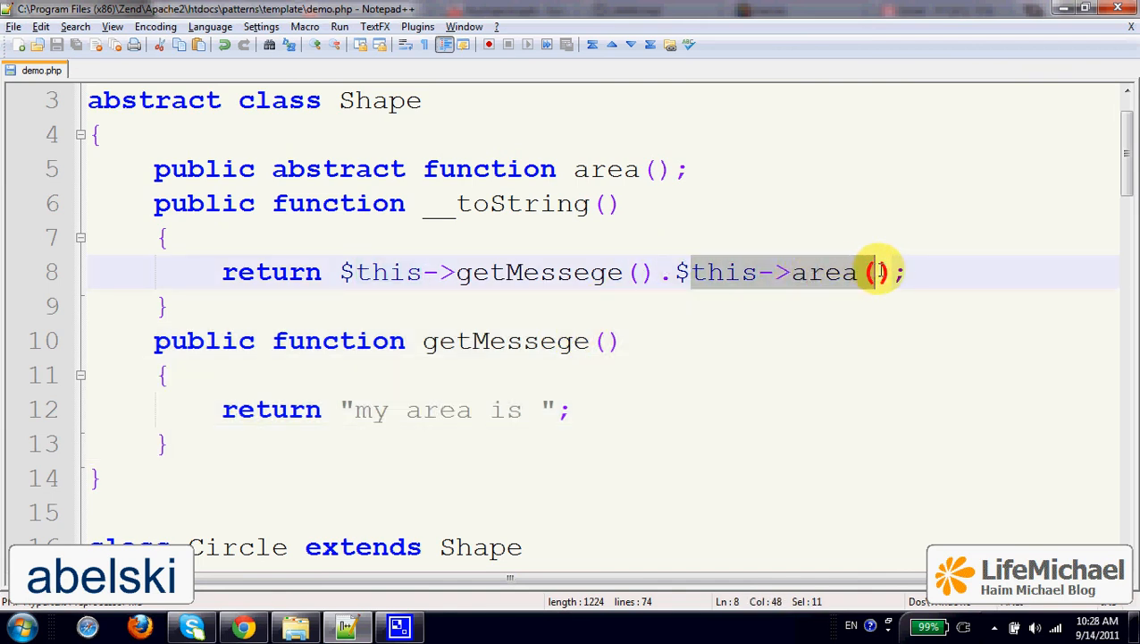
{"action": "scroll", "scroll_direction": "down", "scroll_amount": 3}
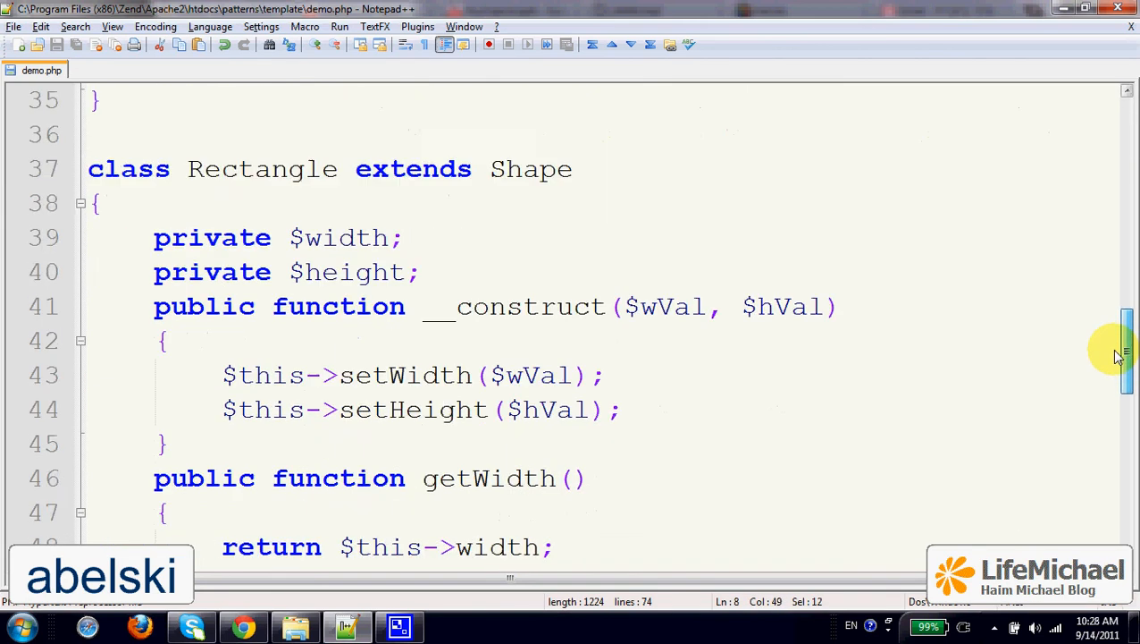
{"action": "scroll", "scroll_direction": "down", "scroll_amount": 3}
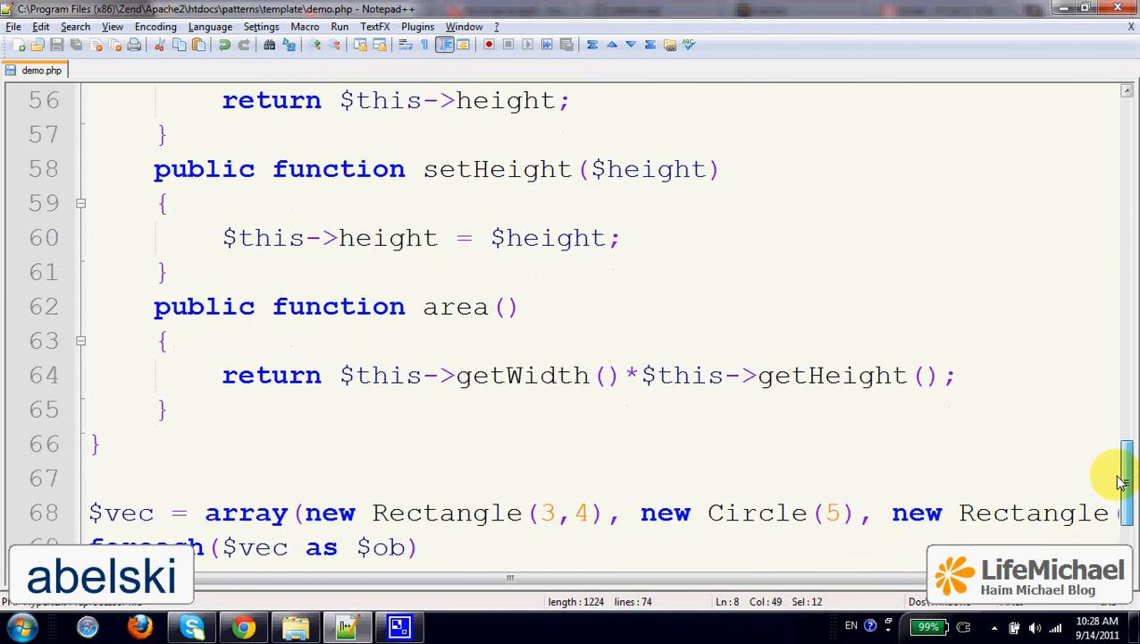
{"action": "scroll", "scroll_direction": "down", "scroll_amount": 3}
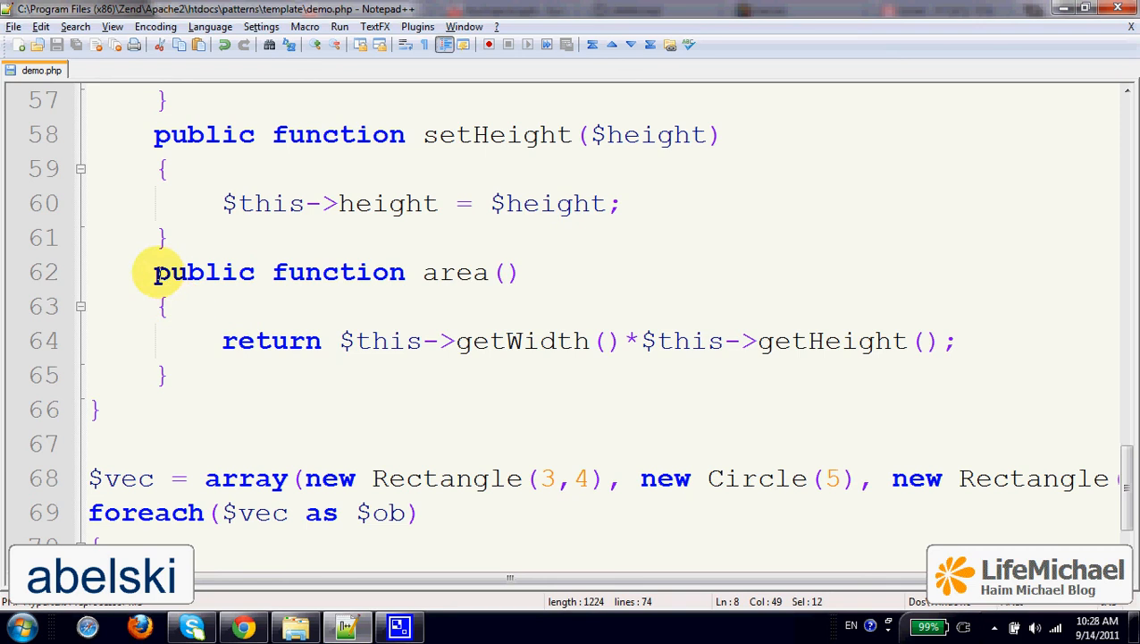
{"action": "scroll", "scroll_direction": "up", "scroll_amount": 3}
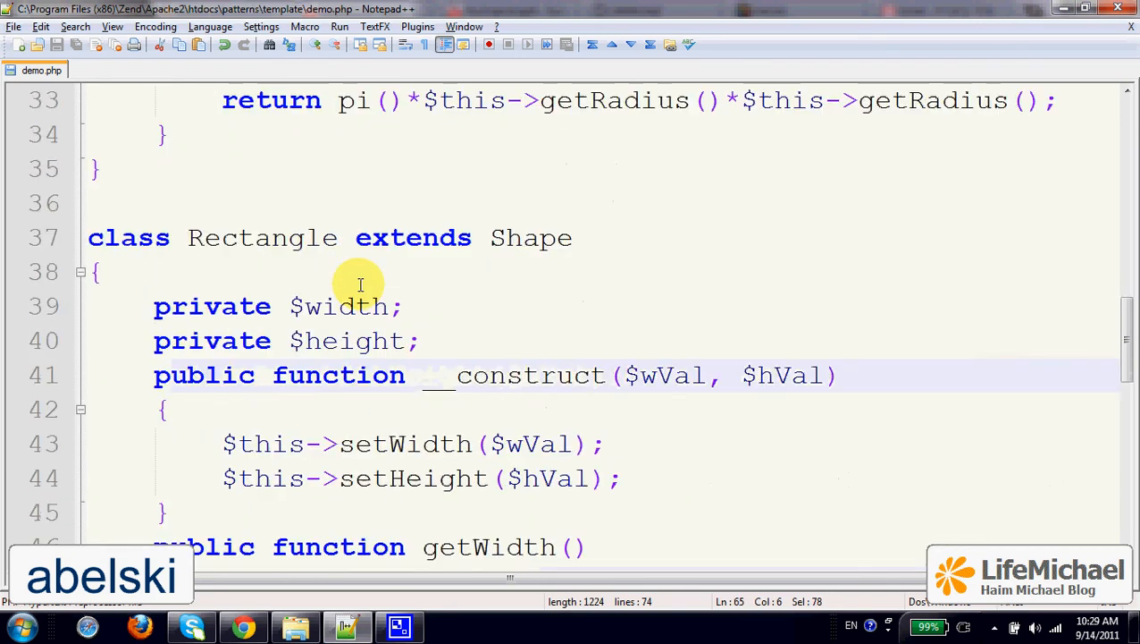
{"action": "scroll", "scroll_direction": "down", "scroll_amount": 3}
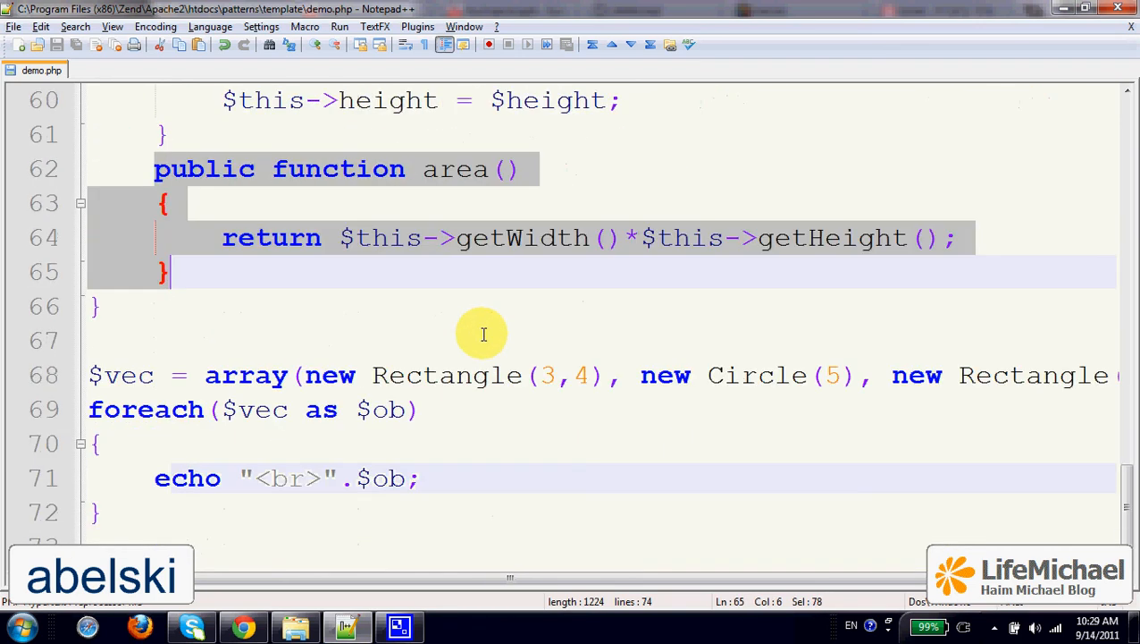
{"action": "scroll", "scroll_direction": "down", "scroll_amount": 3}
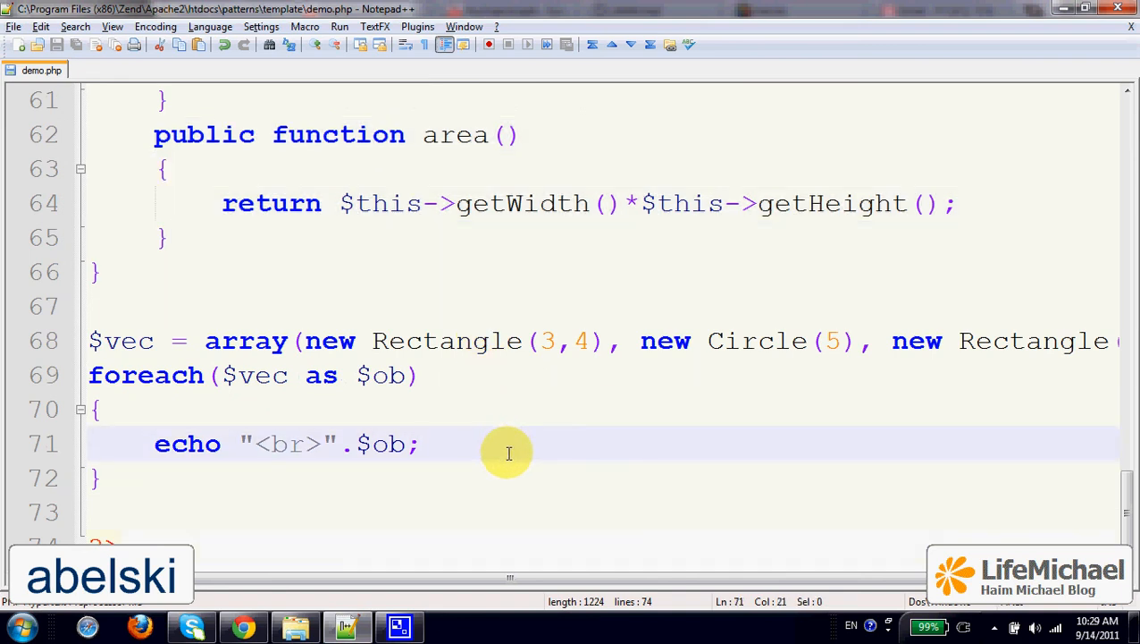
{"action": "mouse_move", "coordinate": [243, 626]}
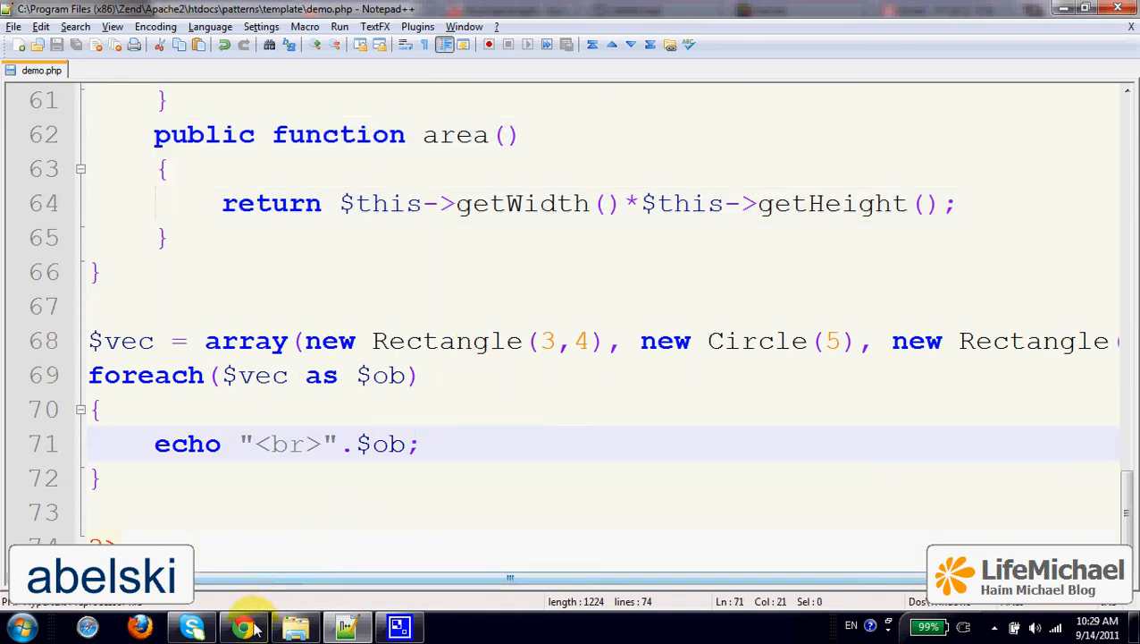
{"action": "mouse_move", "coordinate": [243, 625]}
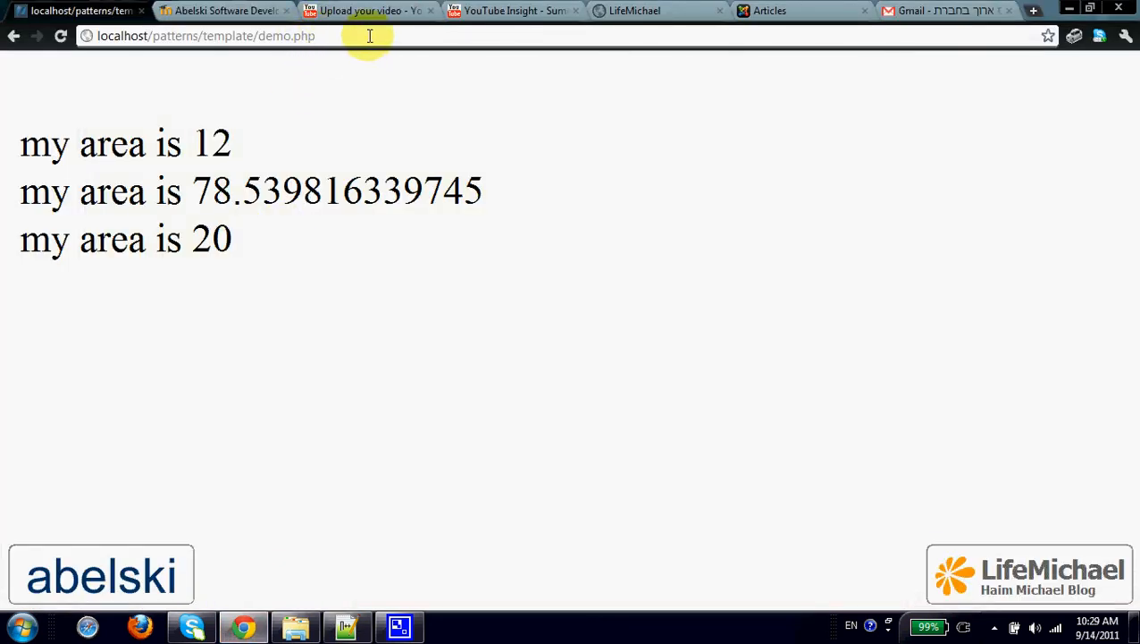
{"action": "mouse_move", "coordinate": [353, 353]}
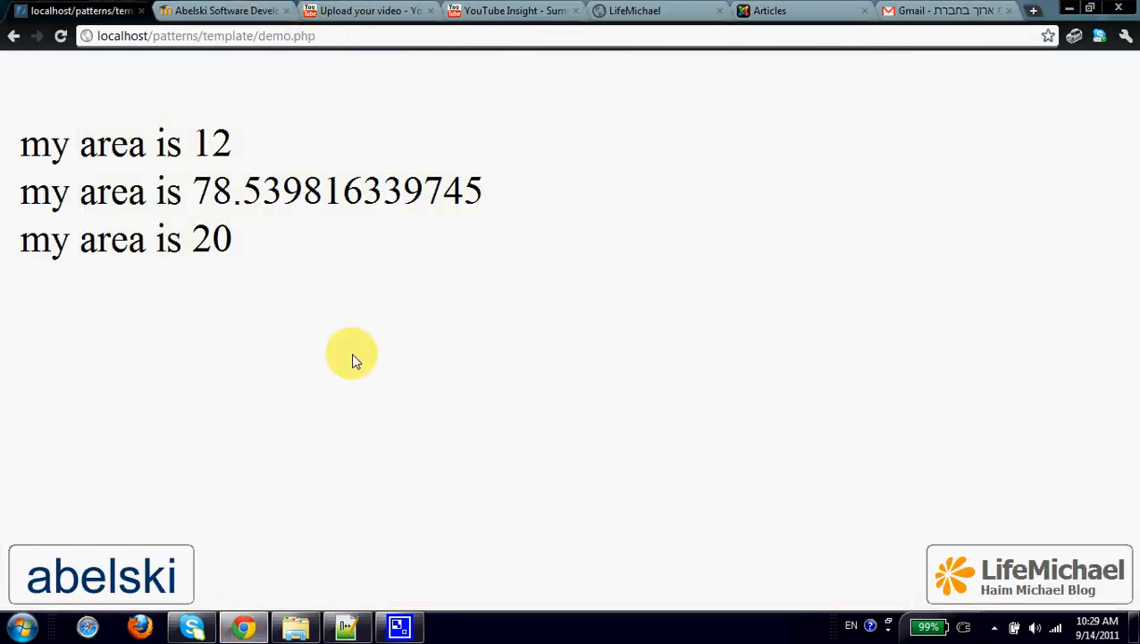